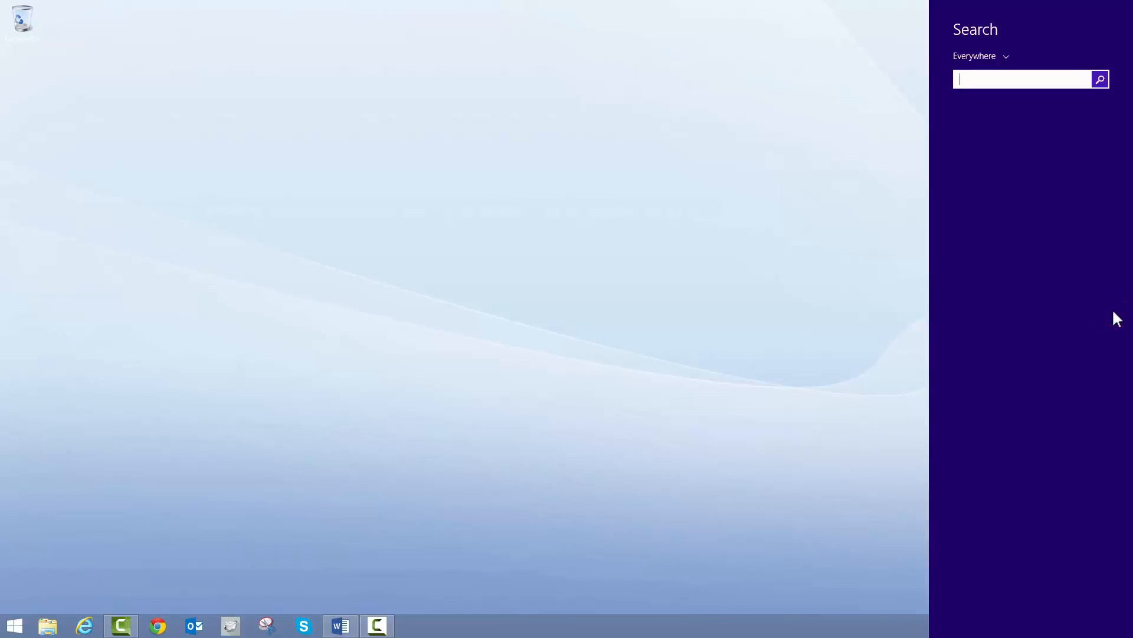
- Find Windows Update via search and check online for the latest updates
type("windows")
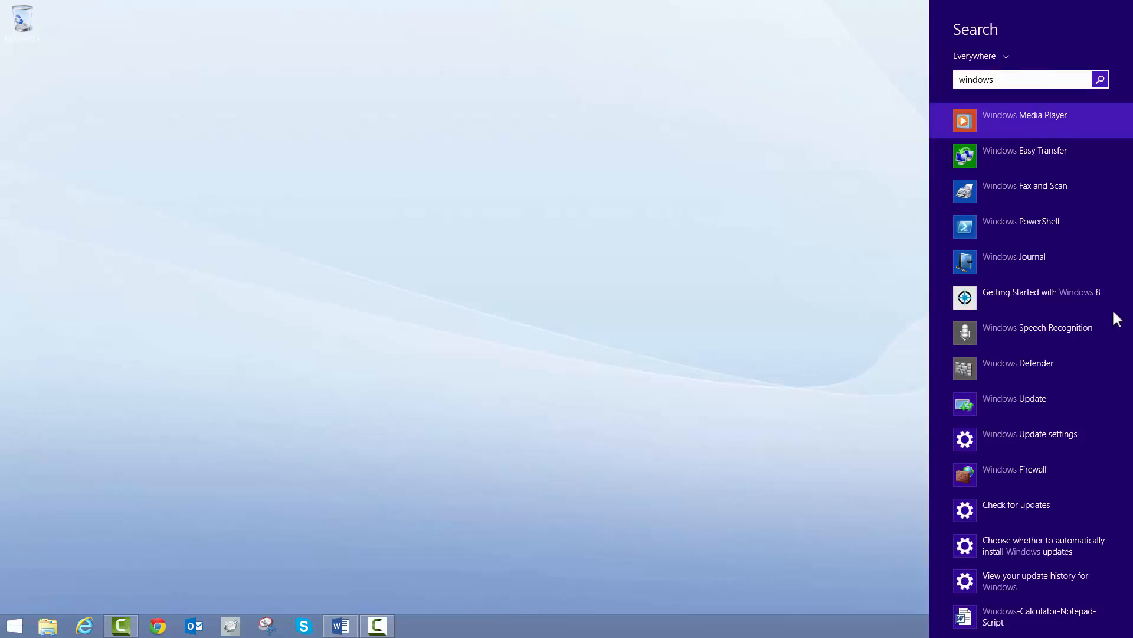
type("update")
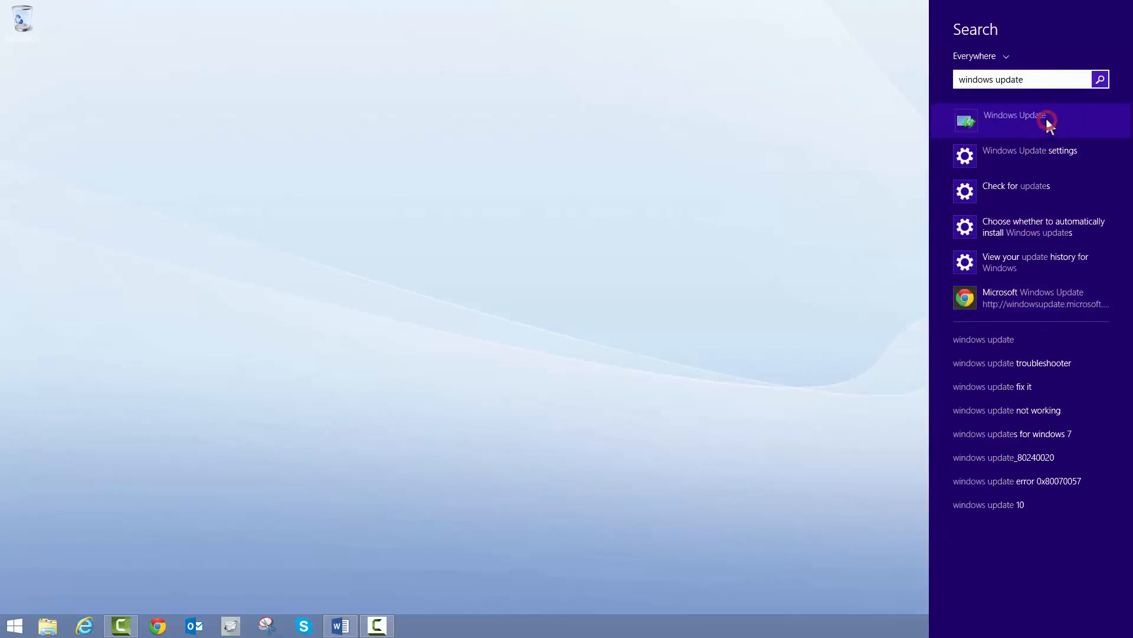
left_click(1015, 120)
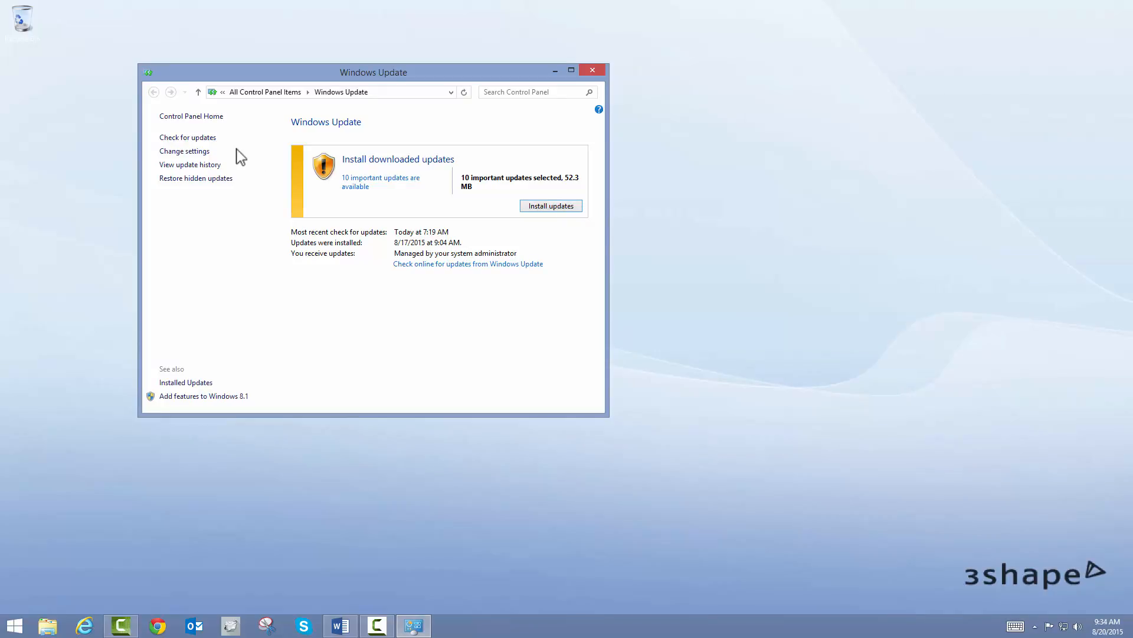
left_click(188, 137)
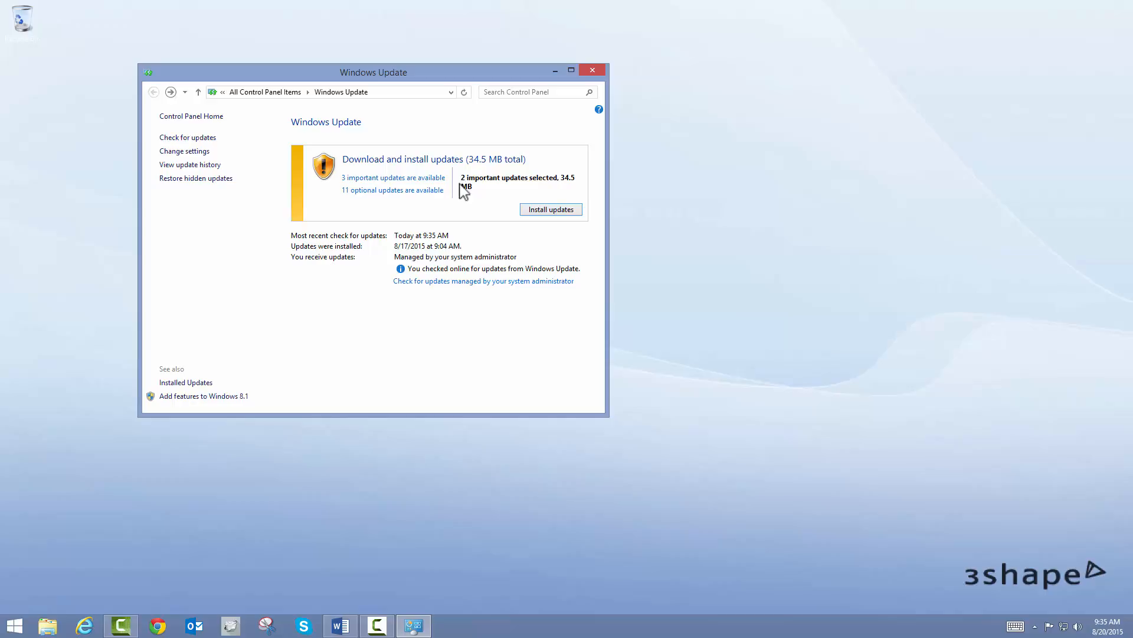
- Select all three important updates and start installing them
left_click(392, 177)
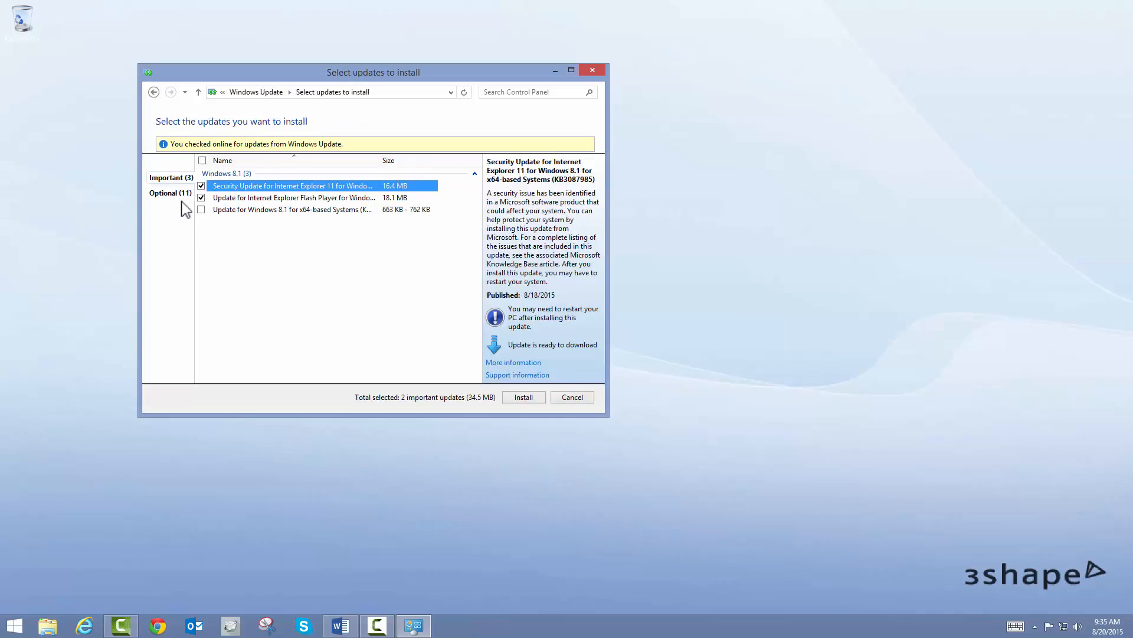
left_click(202, 159)
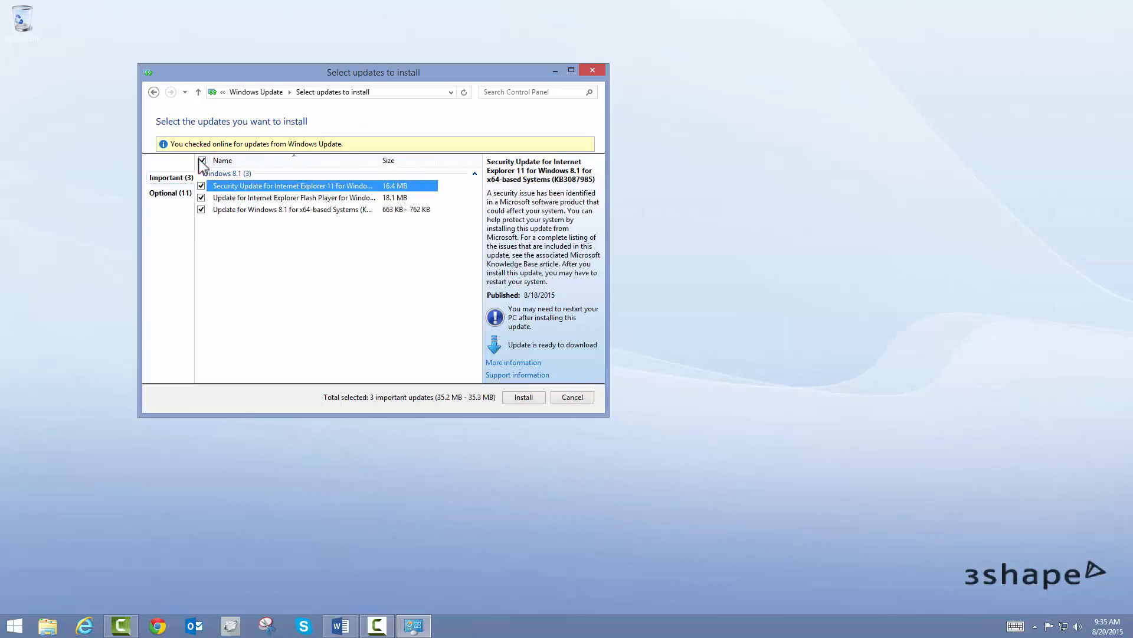
left_click(523, 397)
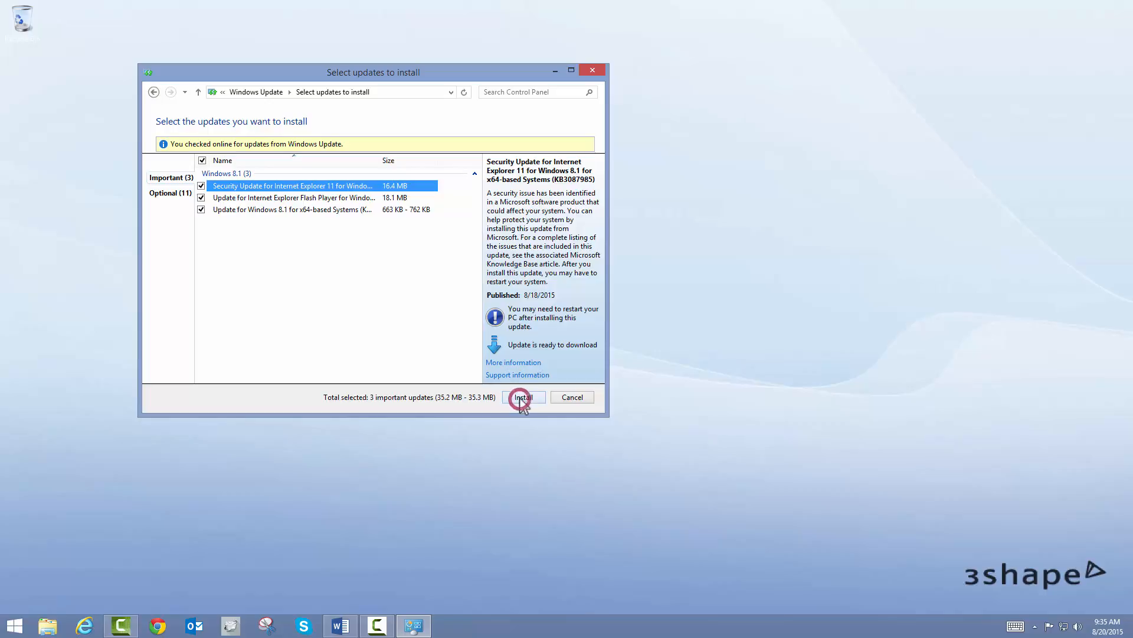
left_click(522, 397)
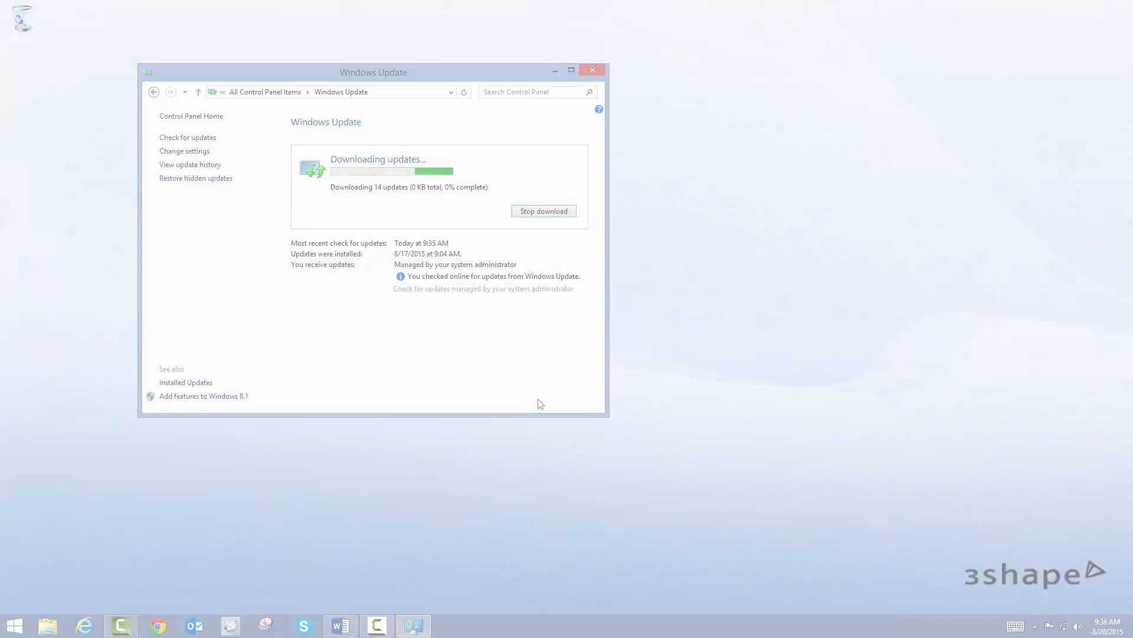
- Run an NVIDIA driver update check from the tray icon and dismiss the no-new-updates result
left_click(592, 70)
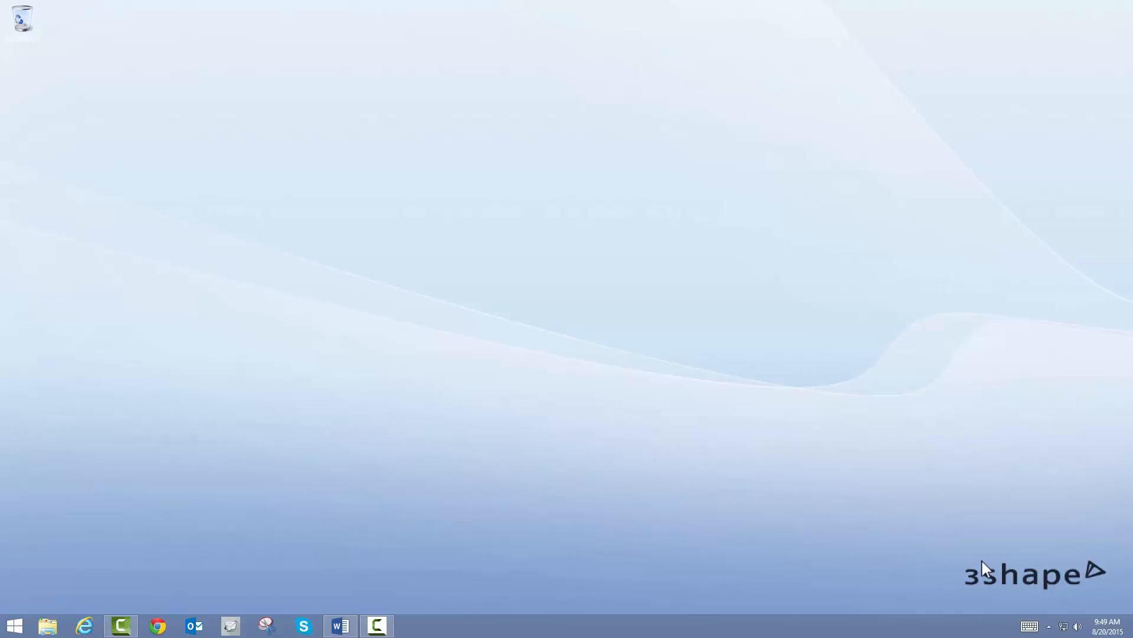
mouse_move(1038, 617)
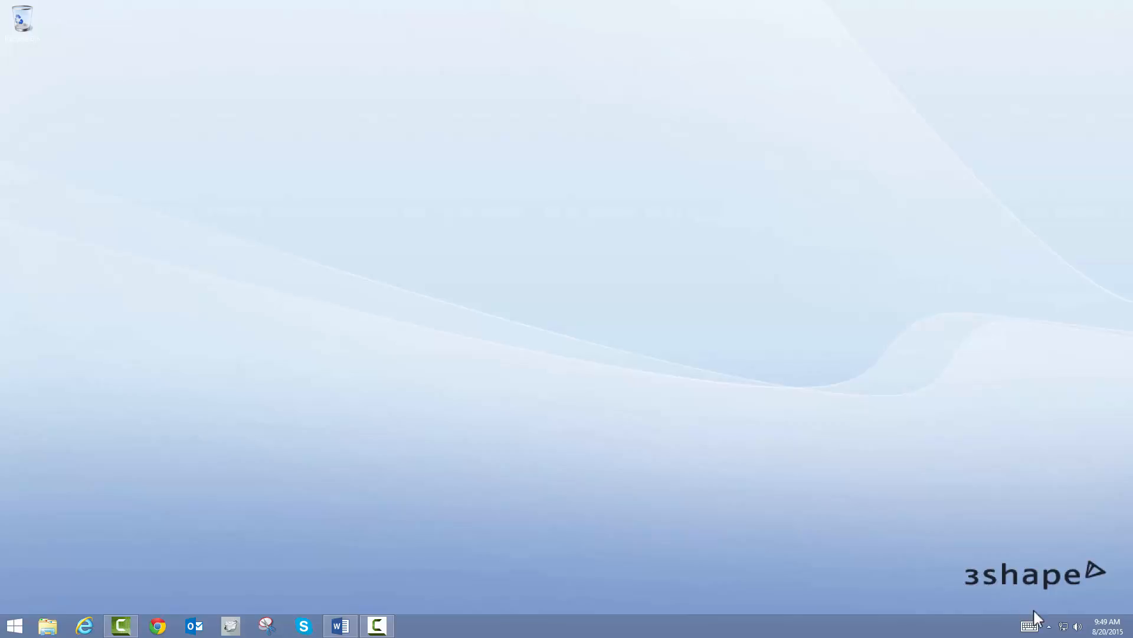
left_click(1047, 626)
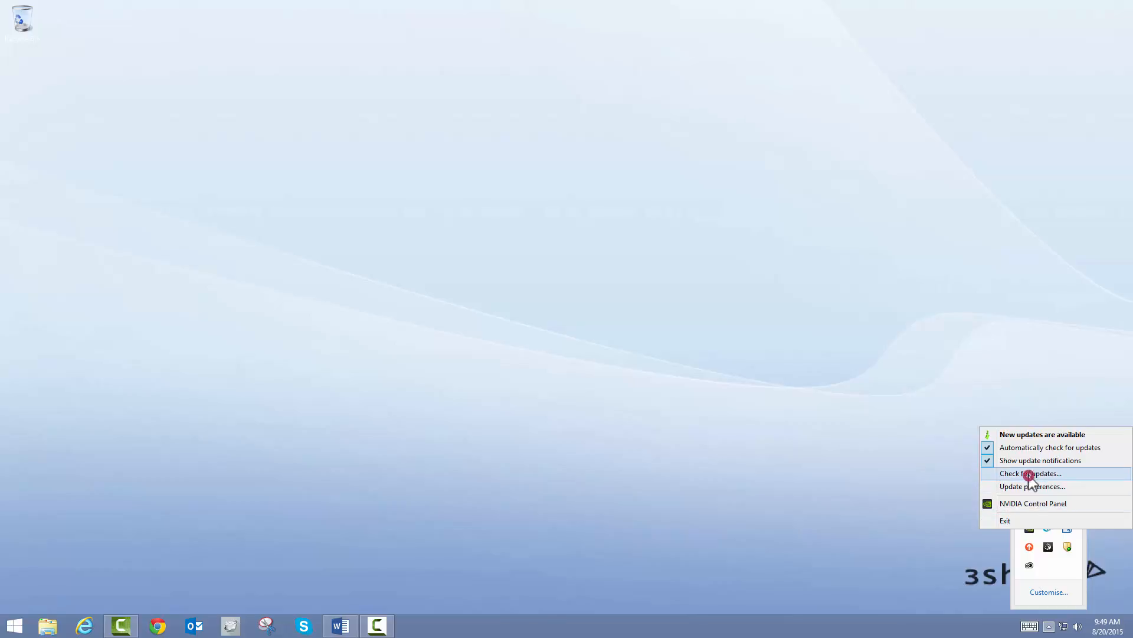
left_click(1030, 472)
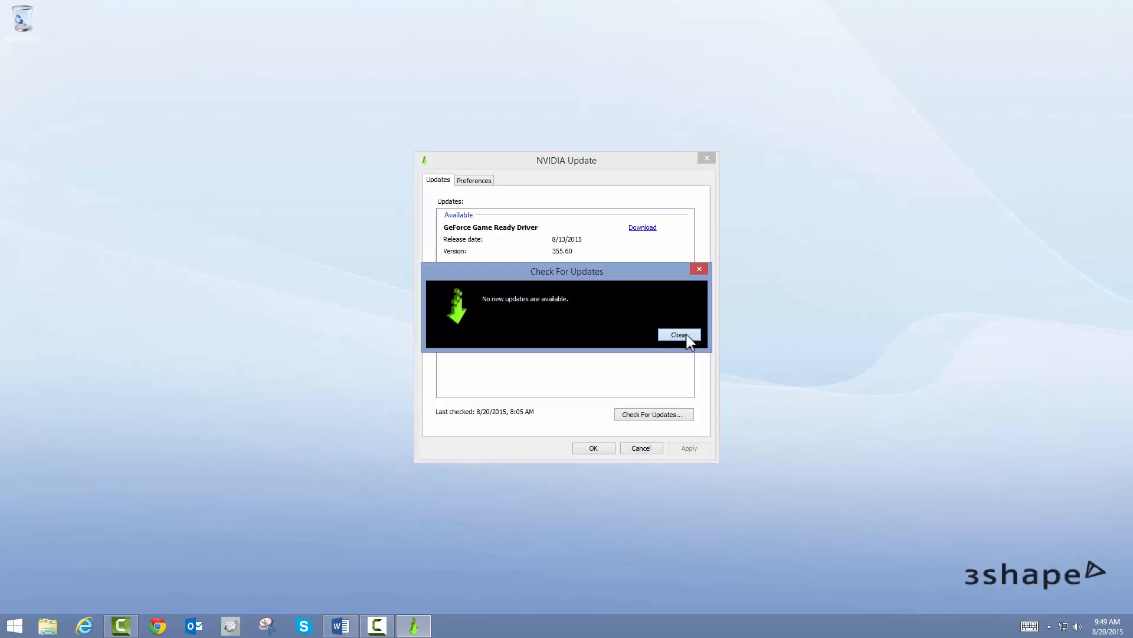
left_click(677, 334)
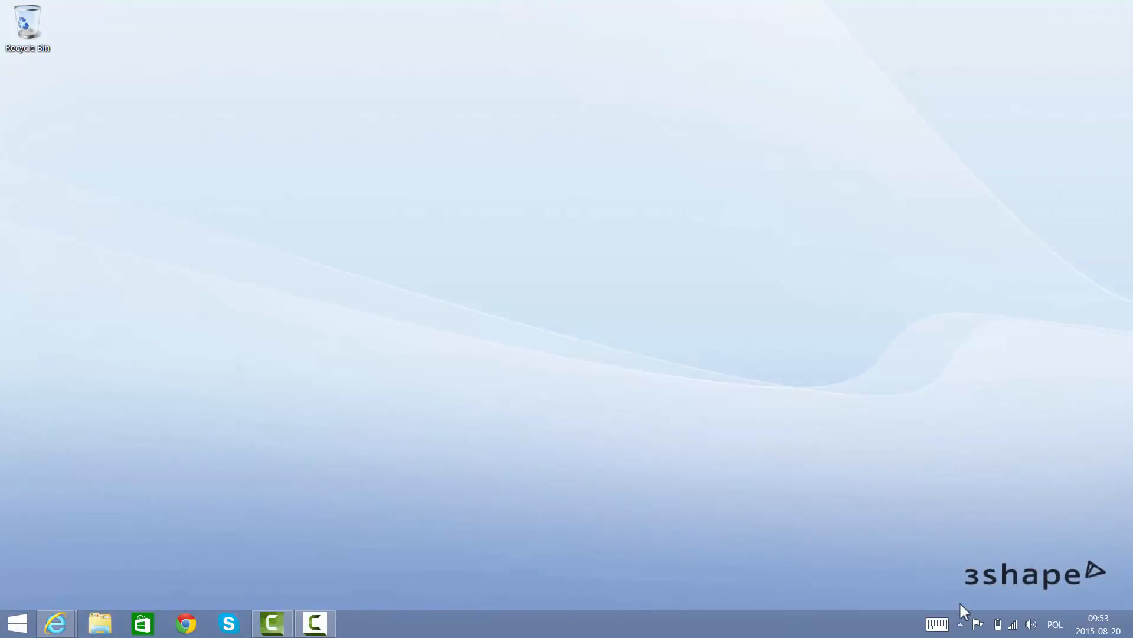
- Launch NVIDIA Control Panel from the NVIDIA tray icon's options
left_click(978, 623)
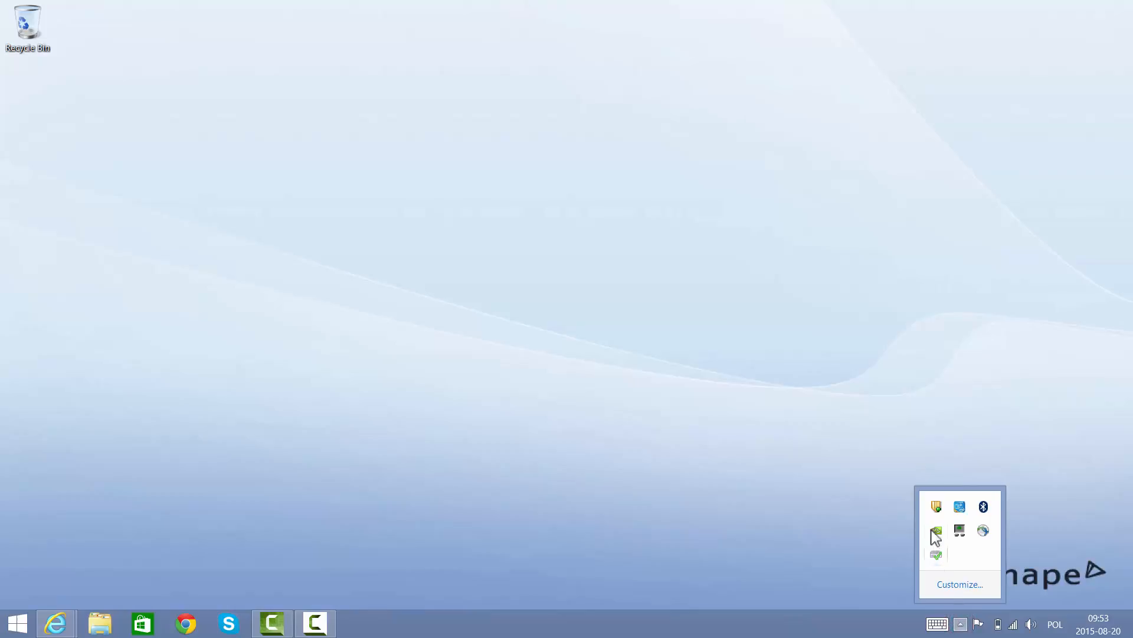
right_click(935, 531)
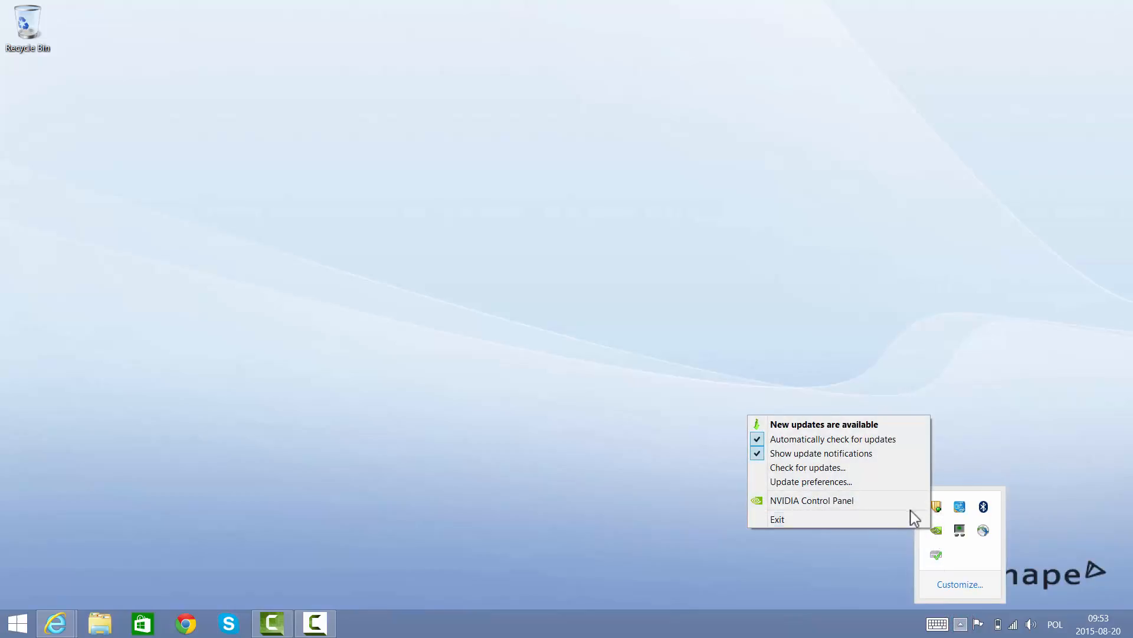
left_click(811, 499)
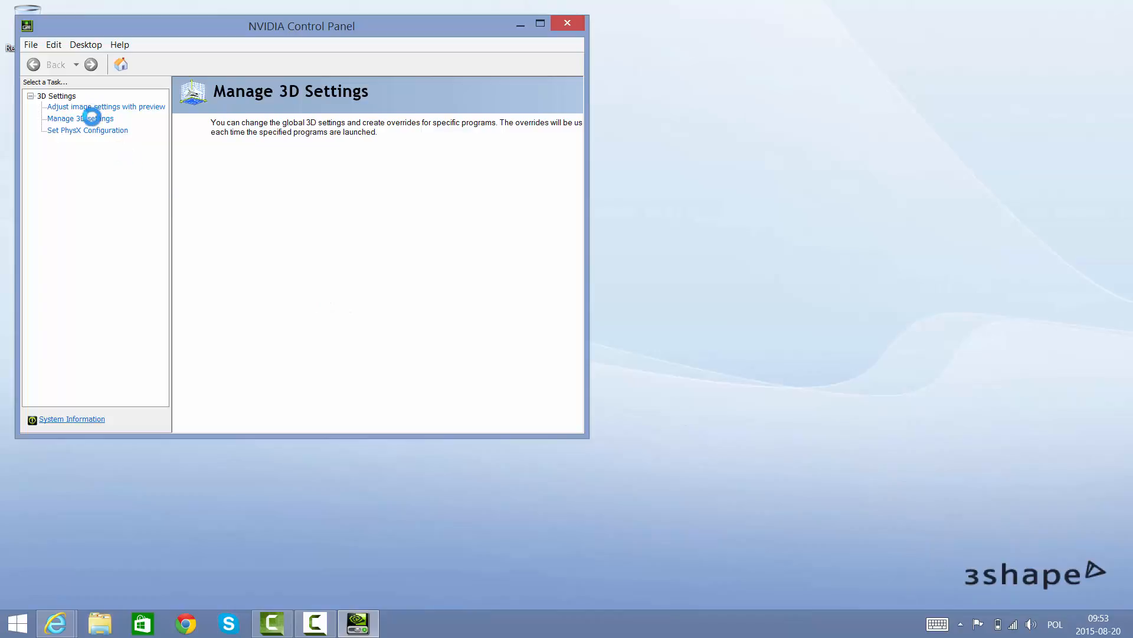
- In Manage 3D Settings, choose the preferred graphics processor from the global dropdown
left_click(79, 118)
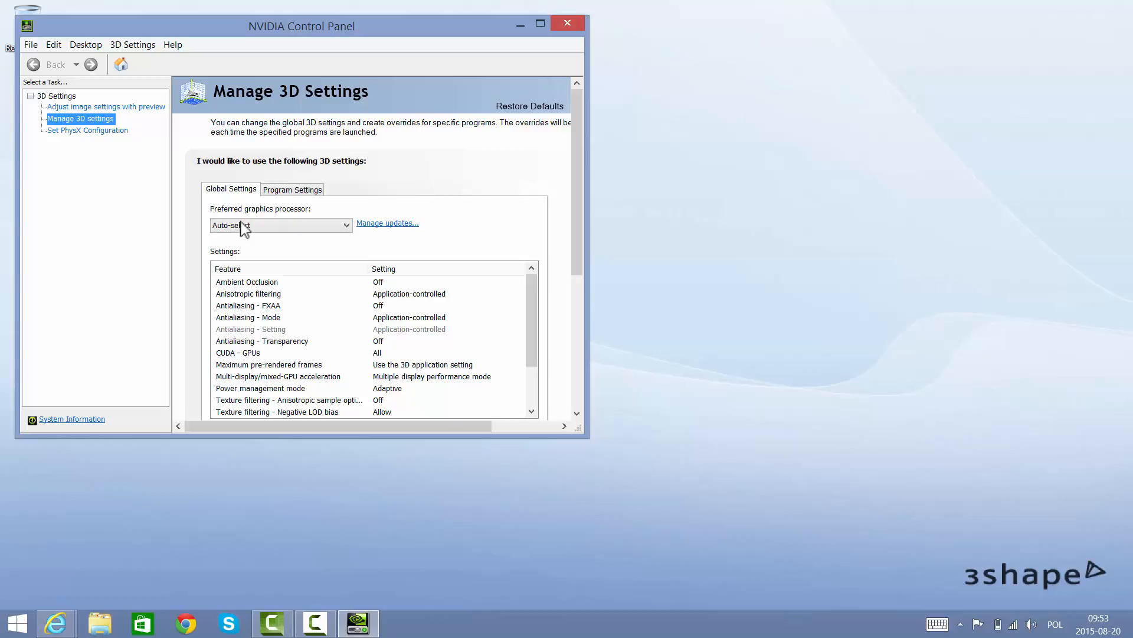
left_click(281, 224)
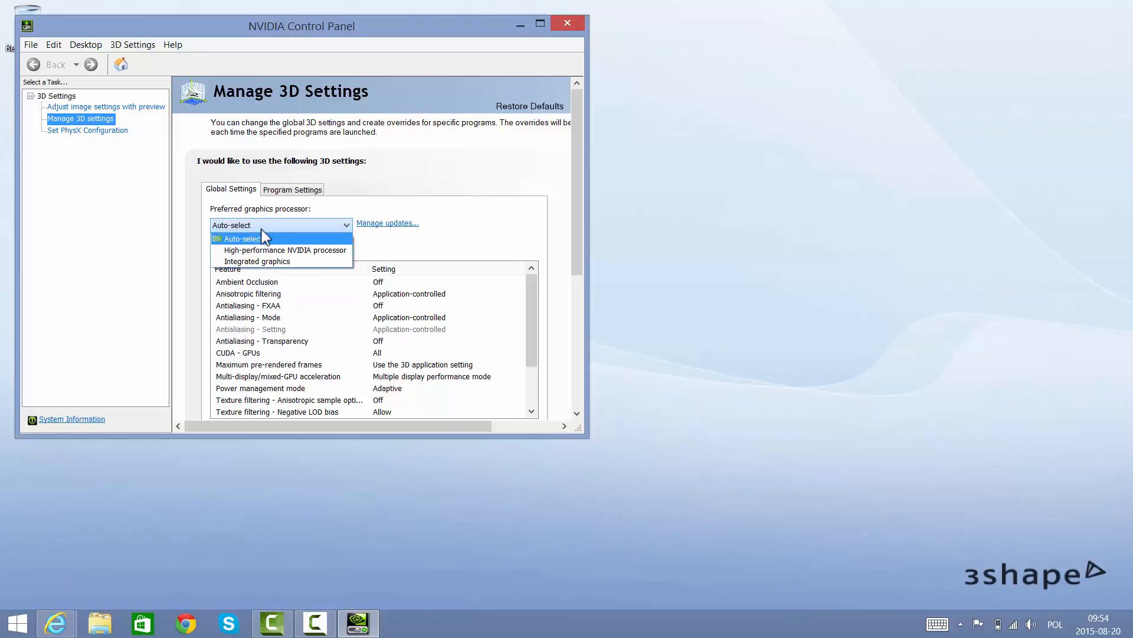
left_click(284, 249)
type("control panel")
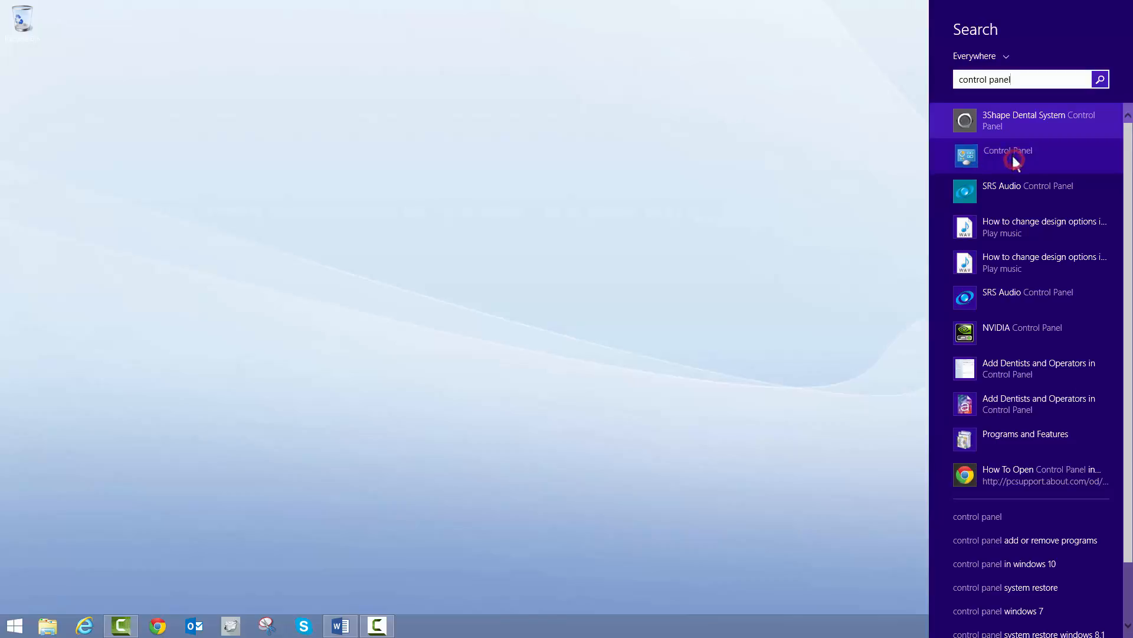
- Reach the advanced system settings through Control Panel's System page
left_click(1007, 156)
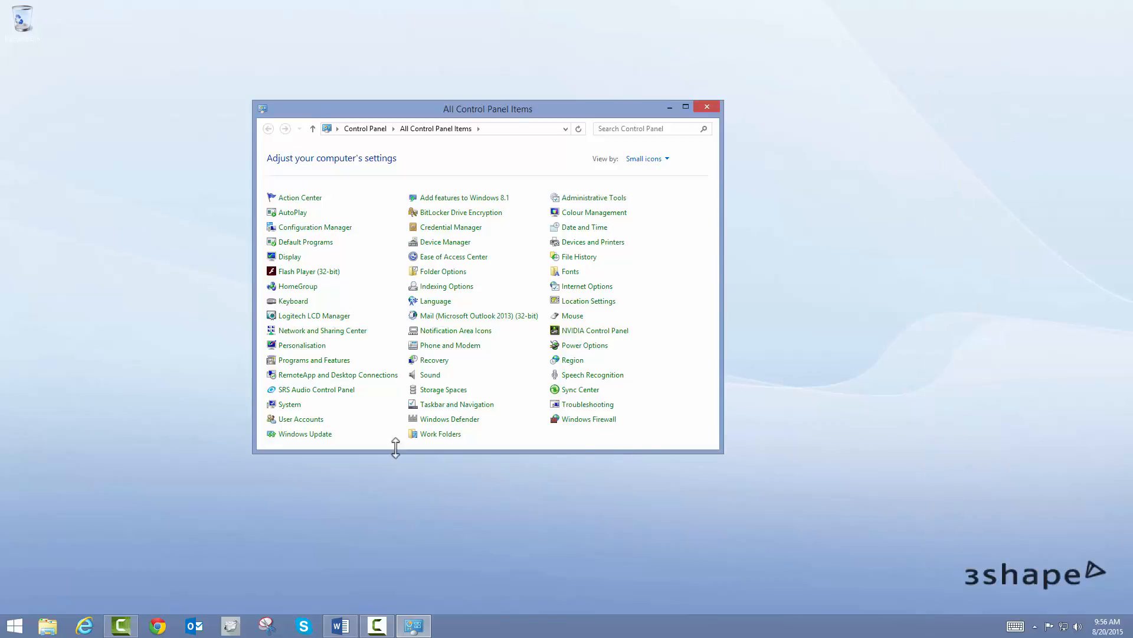
left_click(291, 404)
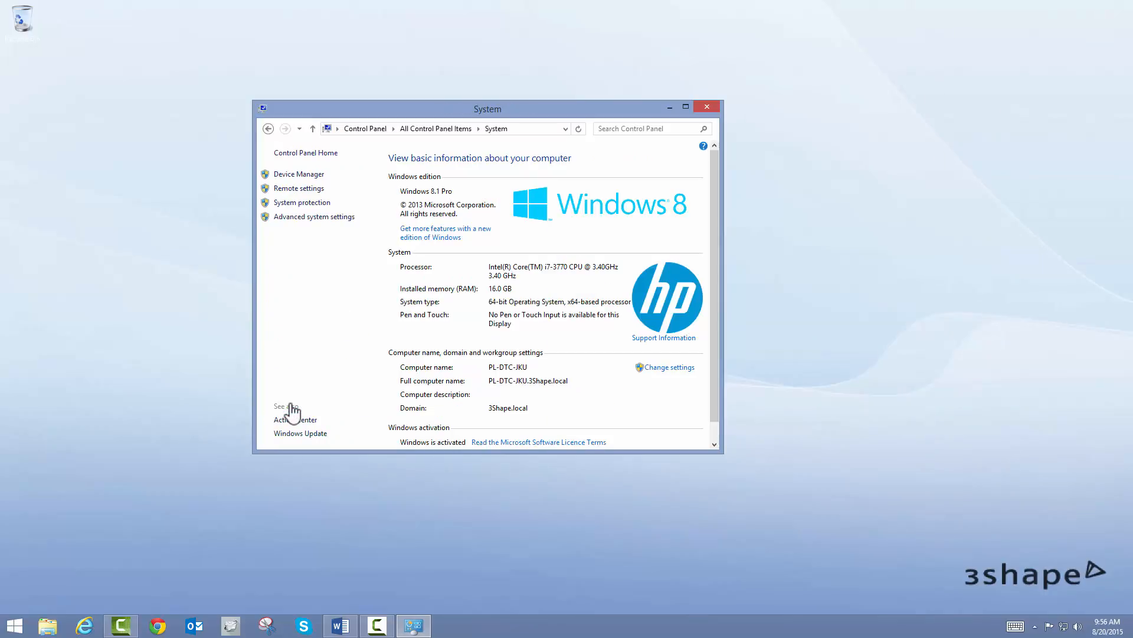
mouse_move(314, 216)
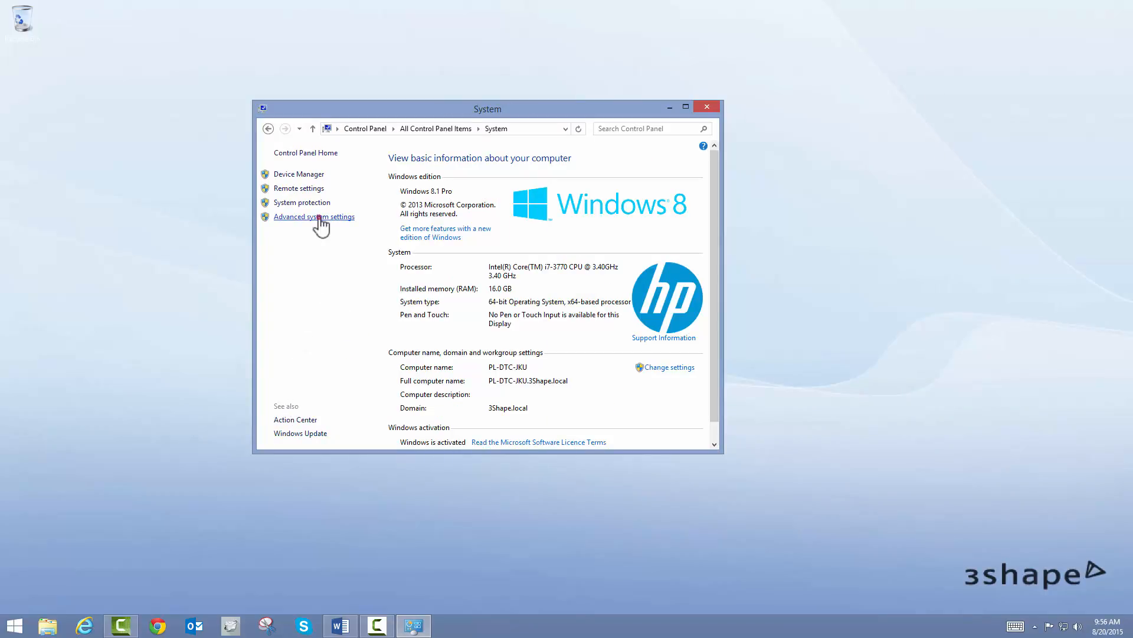
left_click(314, 216)
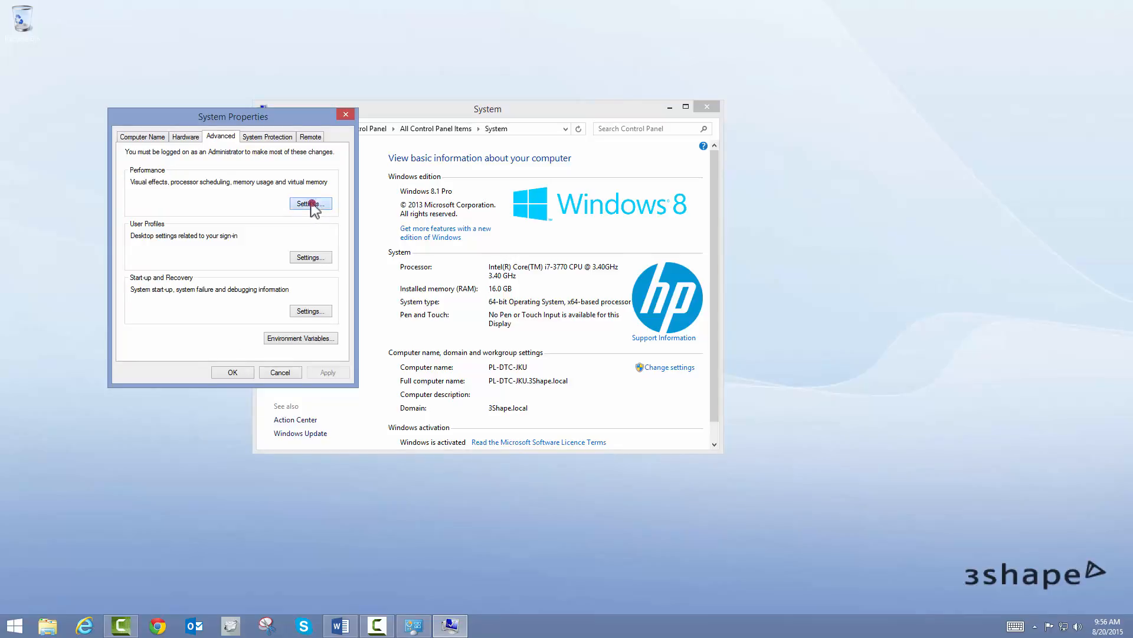
- In Performance Options, set visual effects to 'Adjust for best performance'
left_click(311, 203)
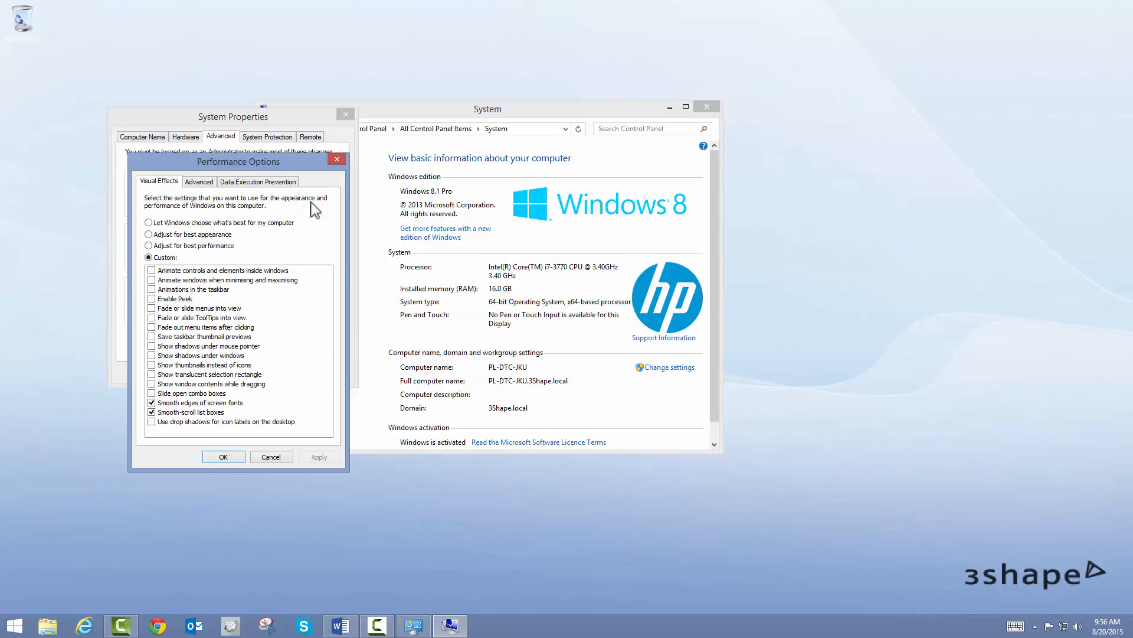
left_click(148, 245)
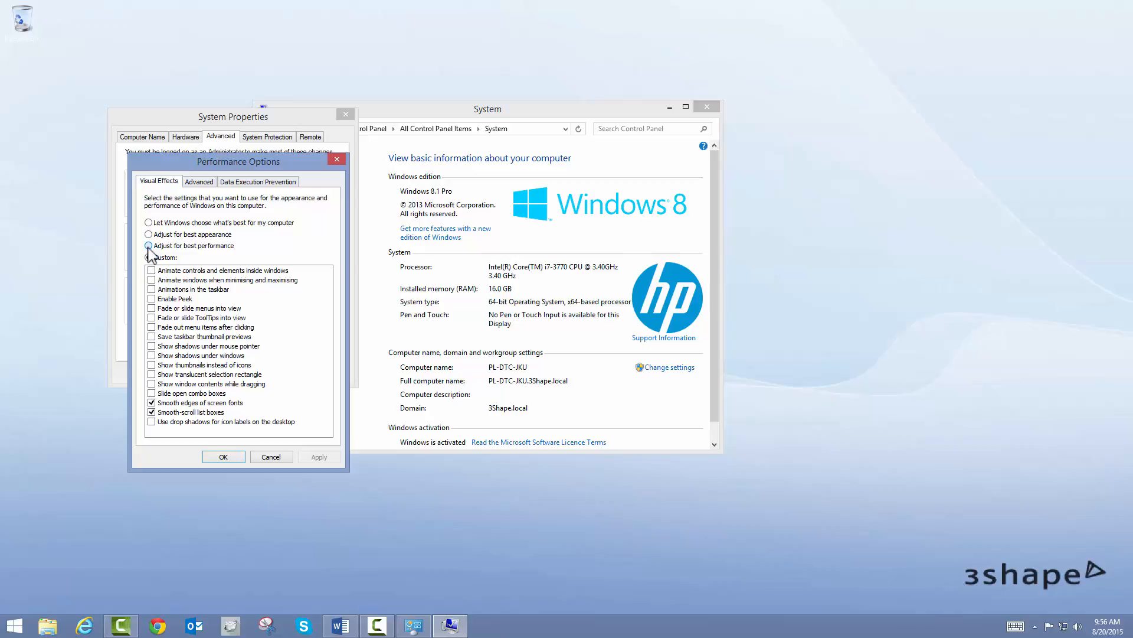
left_click(148, 245)
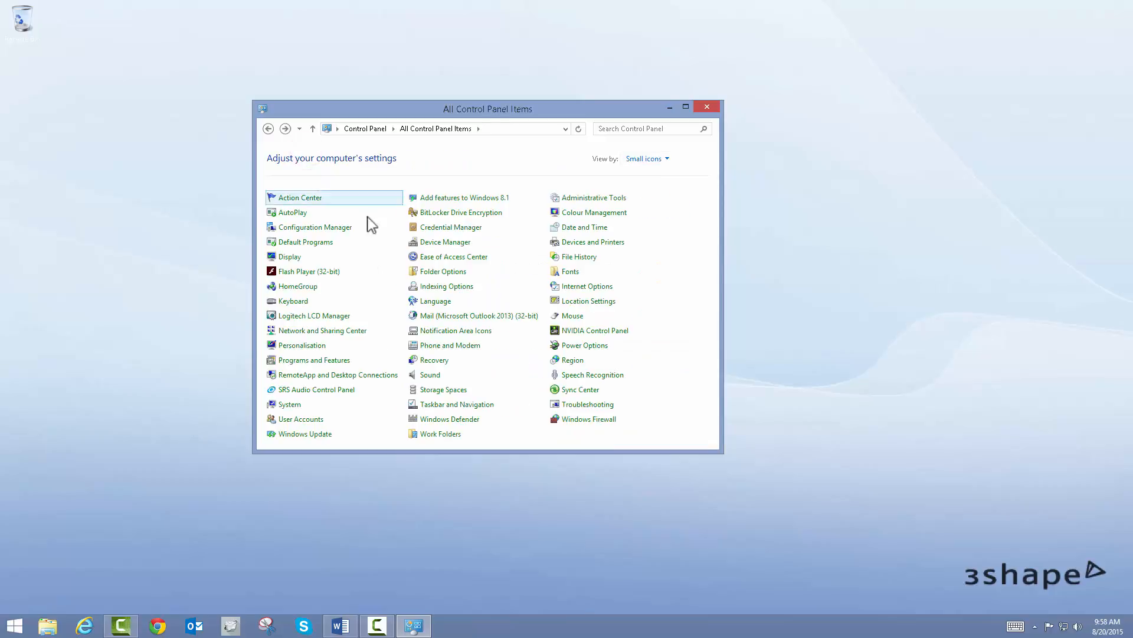
- In Power Options, select the High performance plan from the additional plans and close the window
left_click(585, 345)
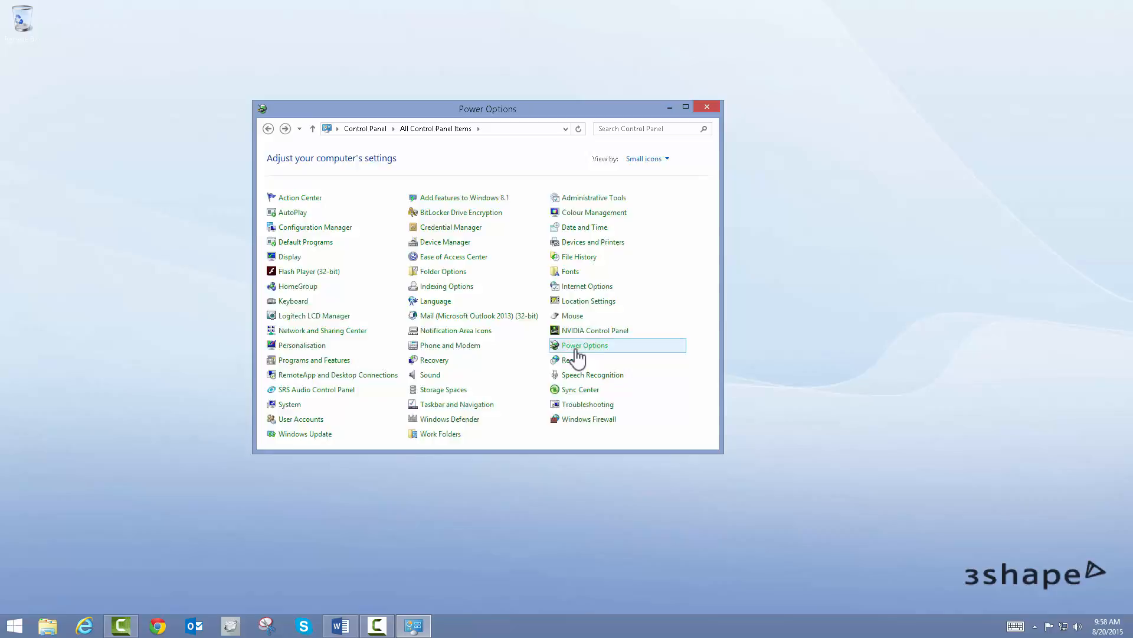
left_click(585, 344)
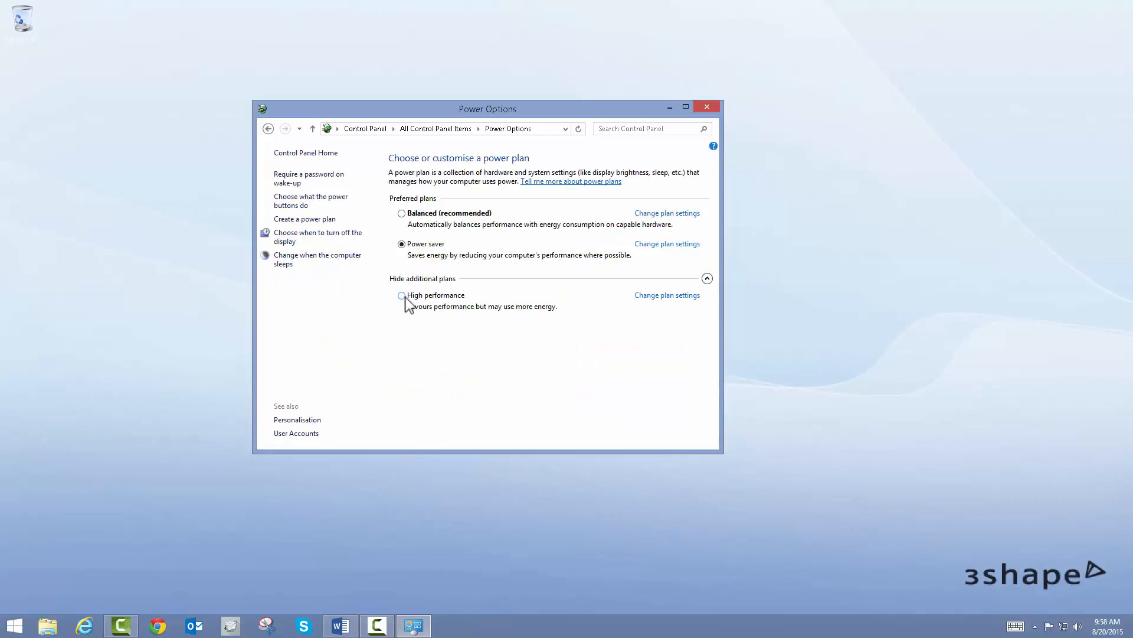
left_click(401, 295)
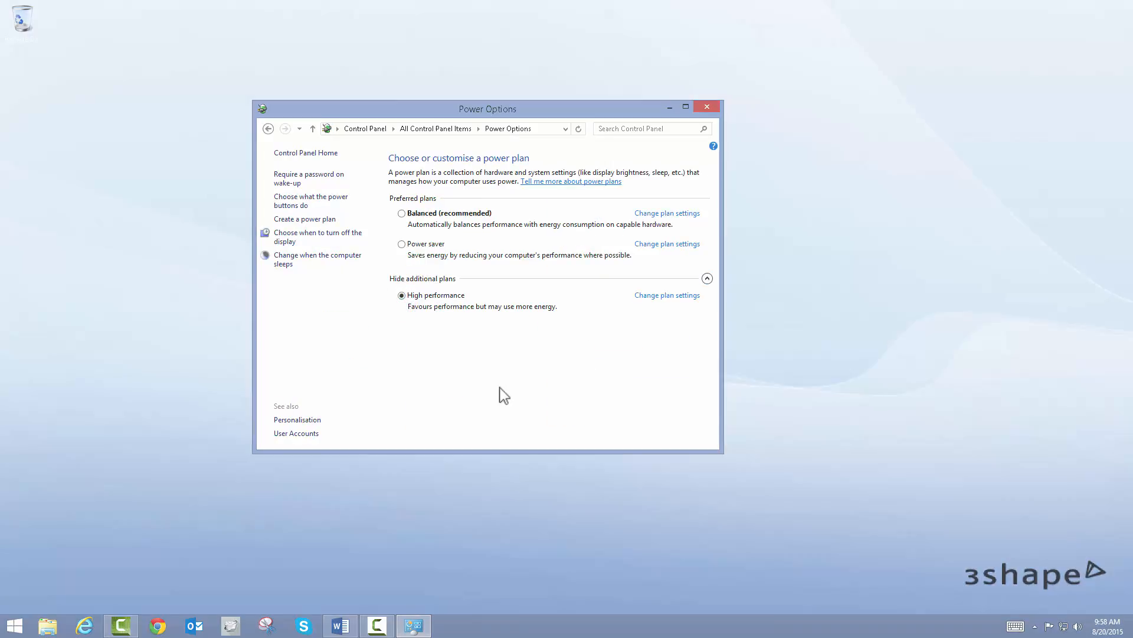
left_click(706, 106)
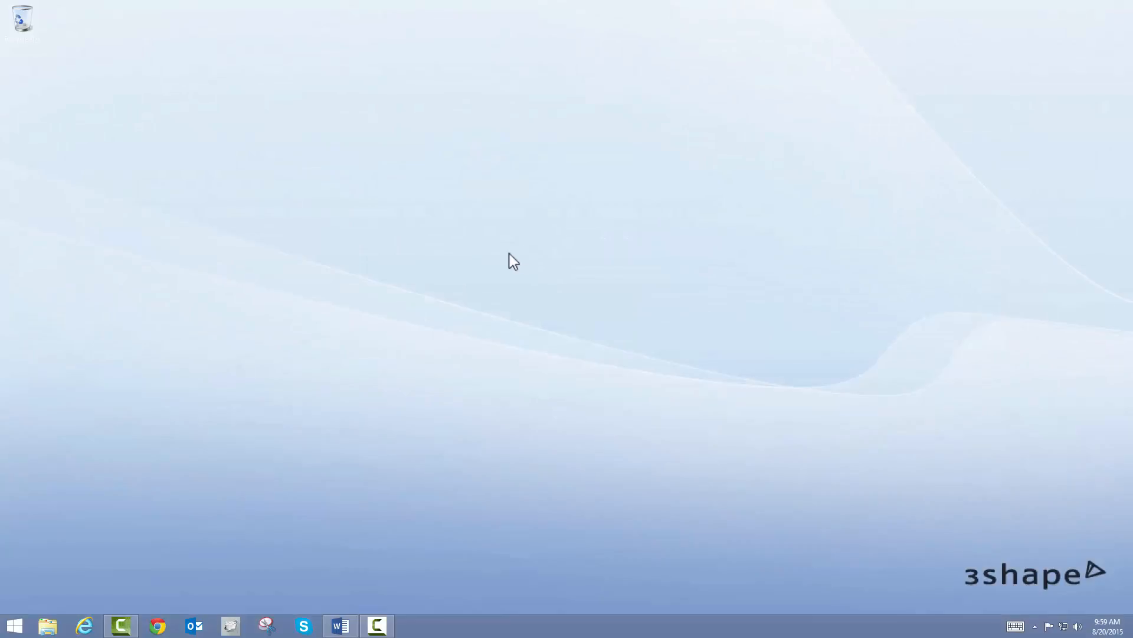
- Set display 1 to 1920 × 1080 in Screen Resolution from the desktop menu and apply it
right_click(512, 260)
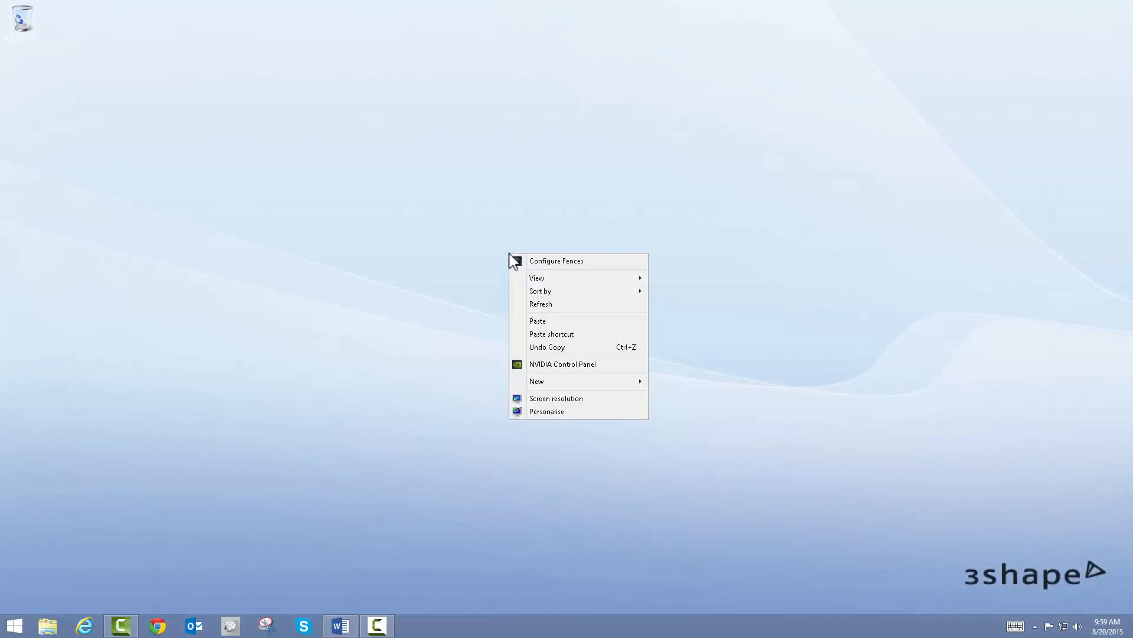
left_click(568, 401)
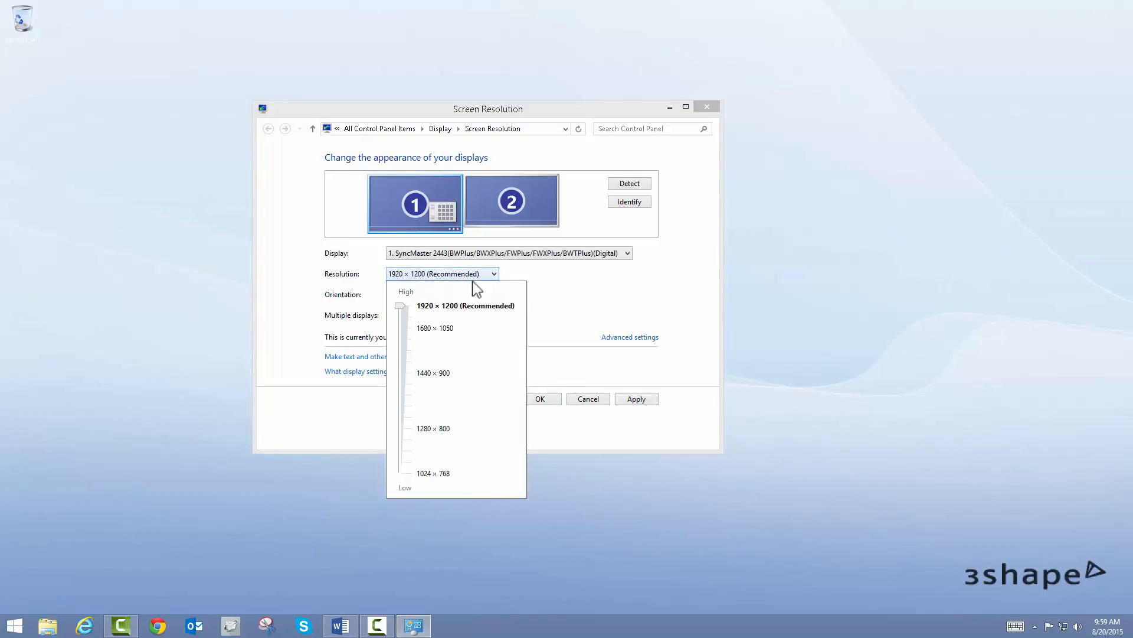
left_click(402, 317)
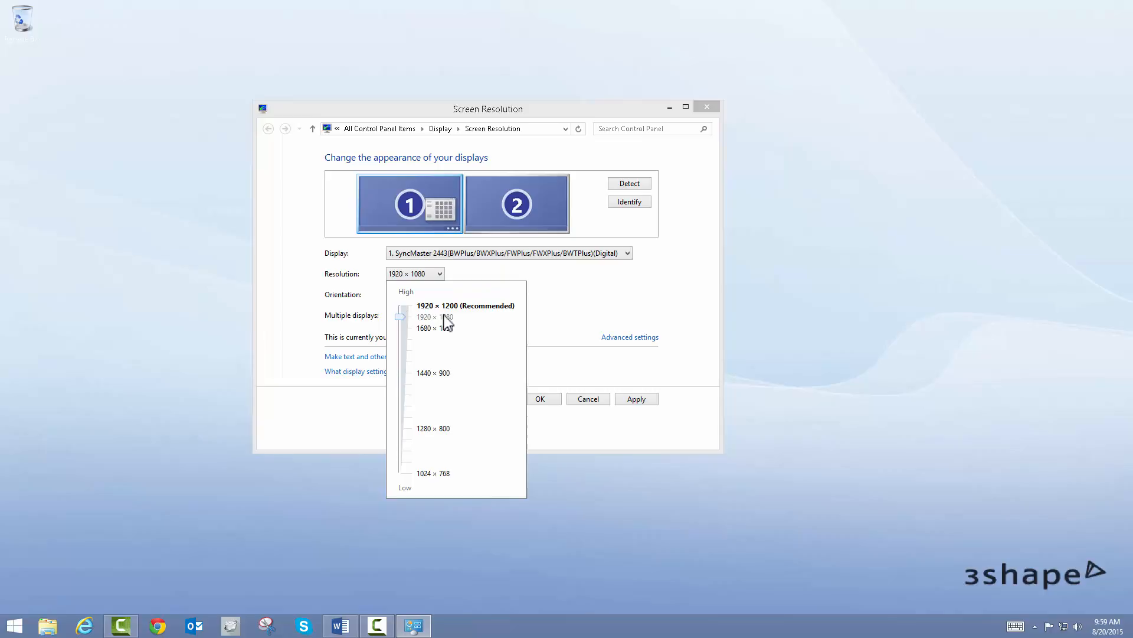
left_click(635, 398)
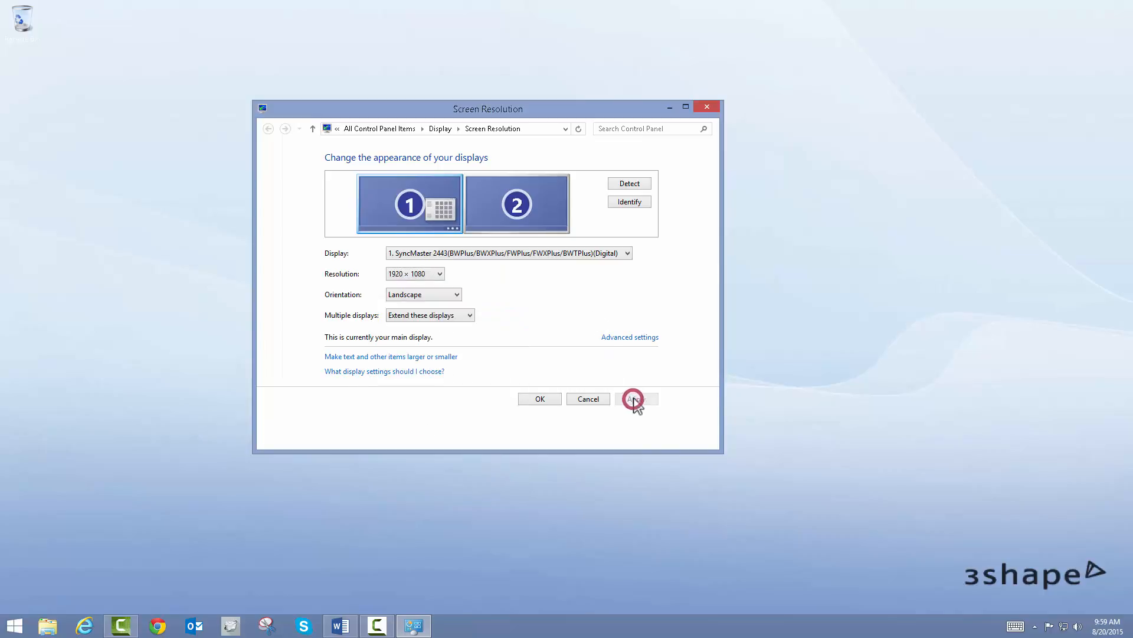
left_click(635, 398)
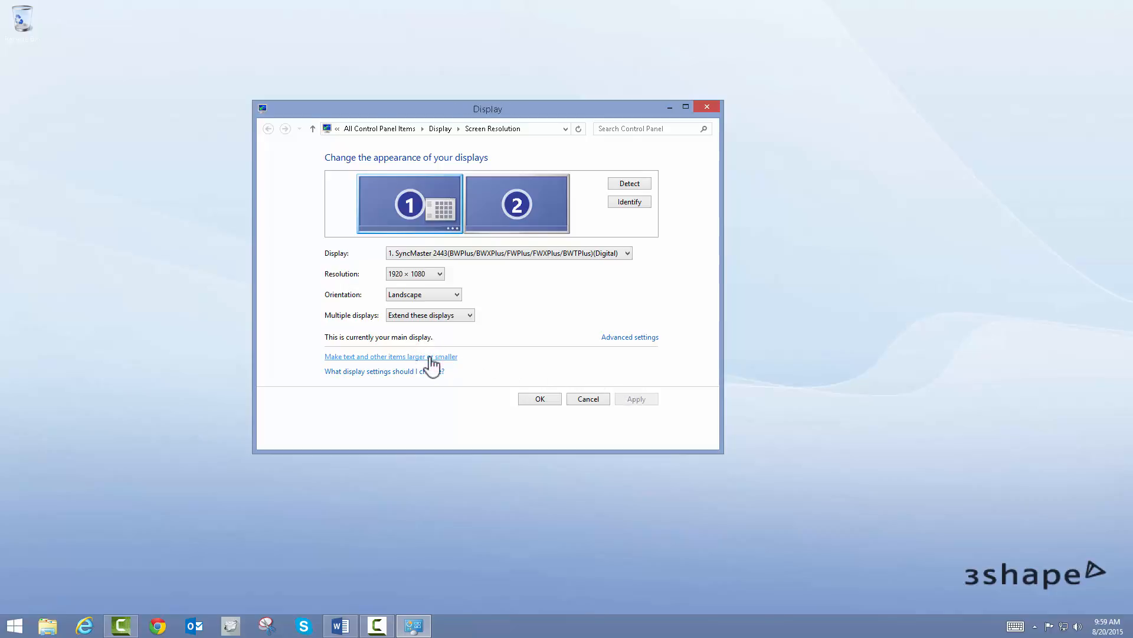
- Apply the Smaller text-and-item size from the Display sizing page
left_click(390, 355)
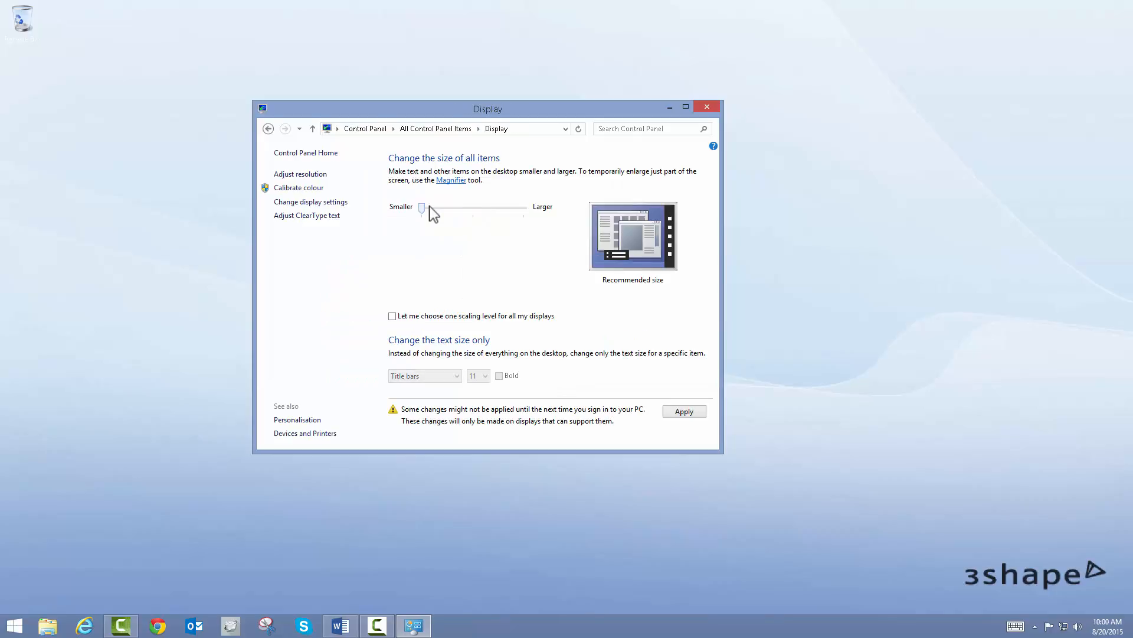
mouse_move(683, 411)
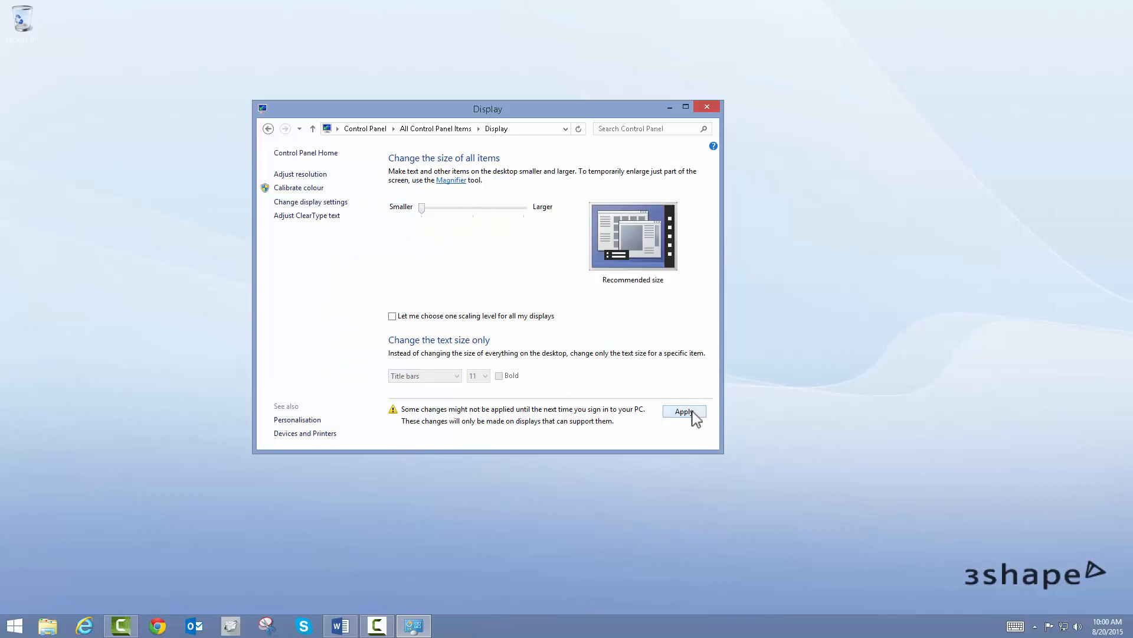
left_click(683, 411)
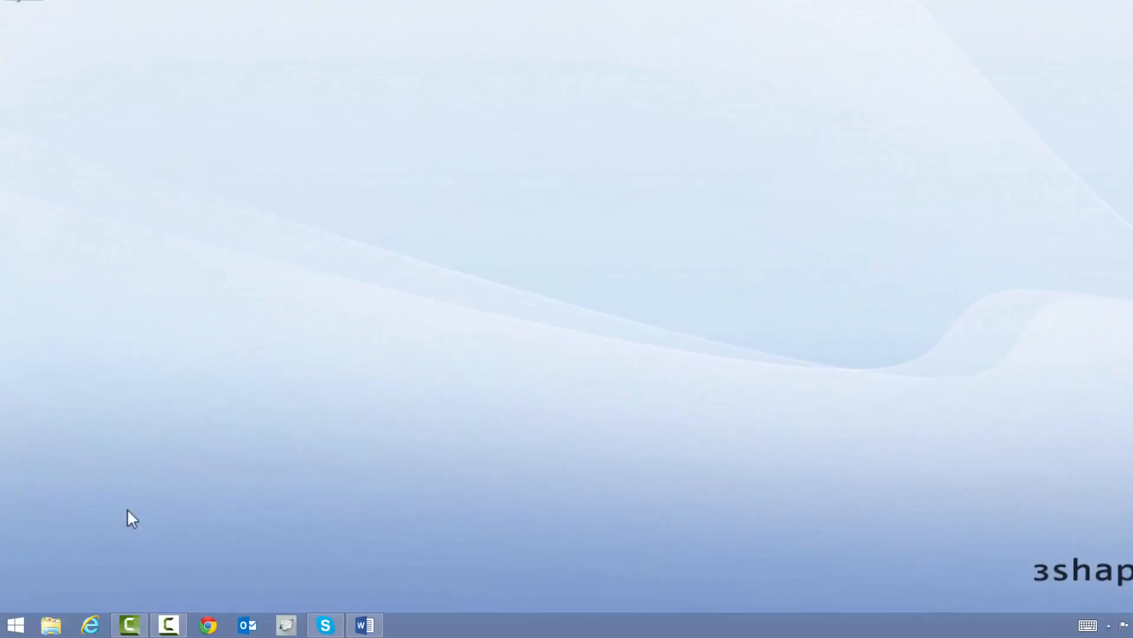
- Run DentalDesktopSetup-1.1.2.0 from Removable Disk (D:) in File Explorer
left_click(49, 623)
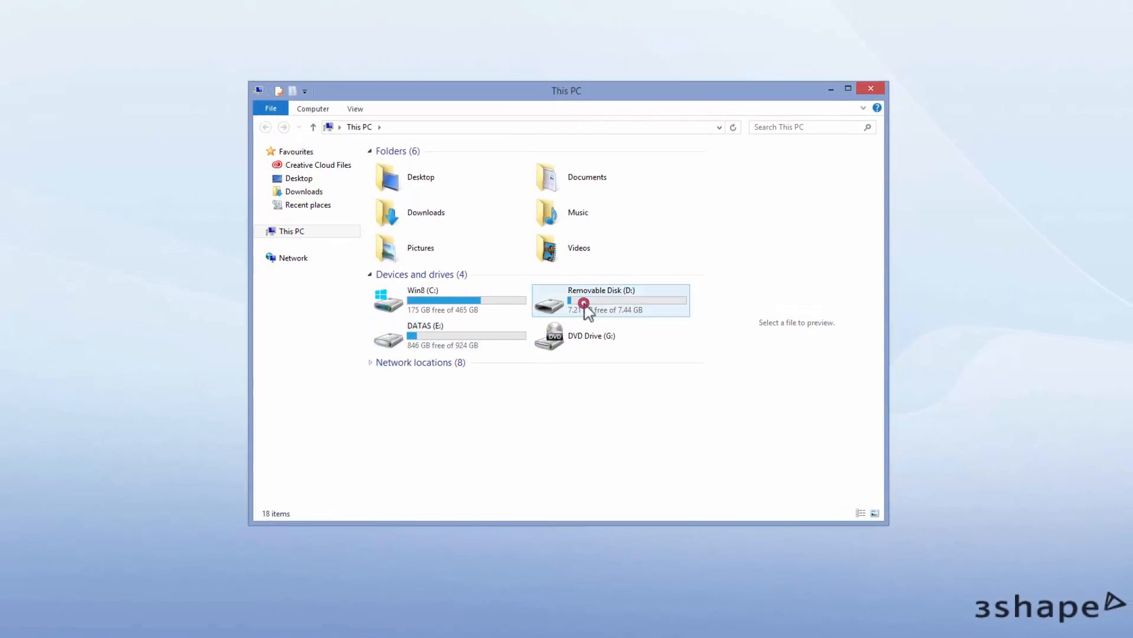
double_click(585, 300)
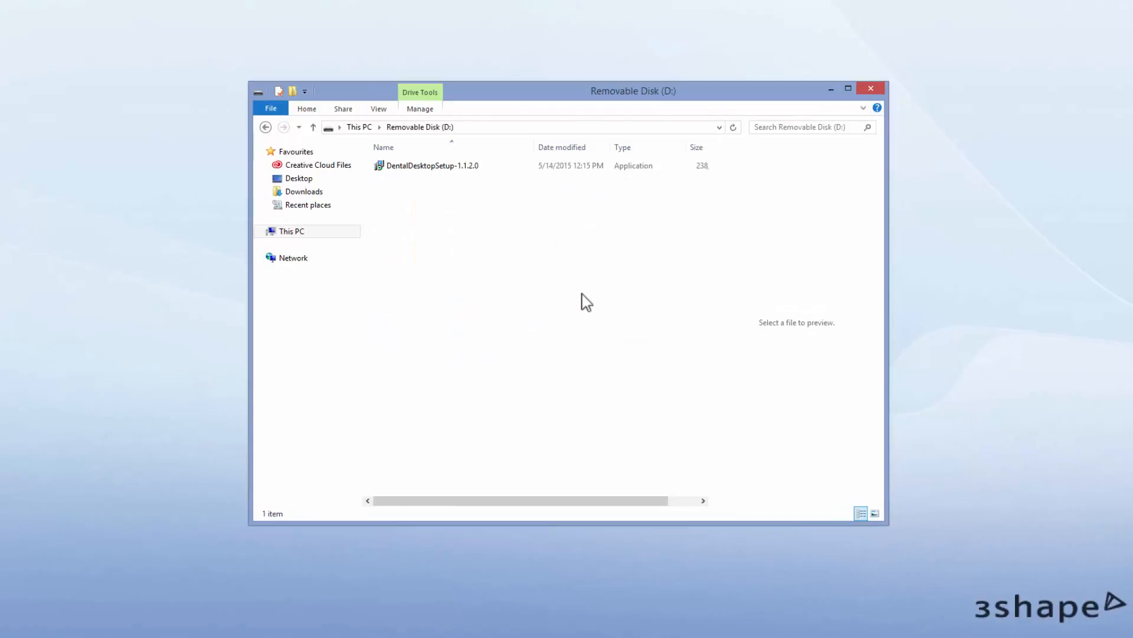
left_click(431, 165)
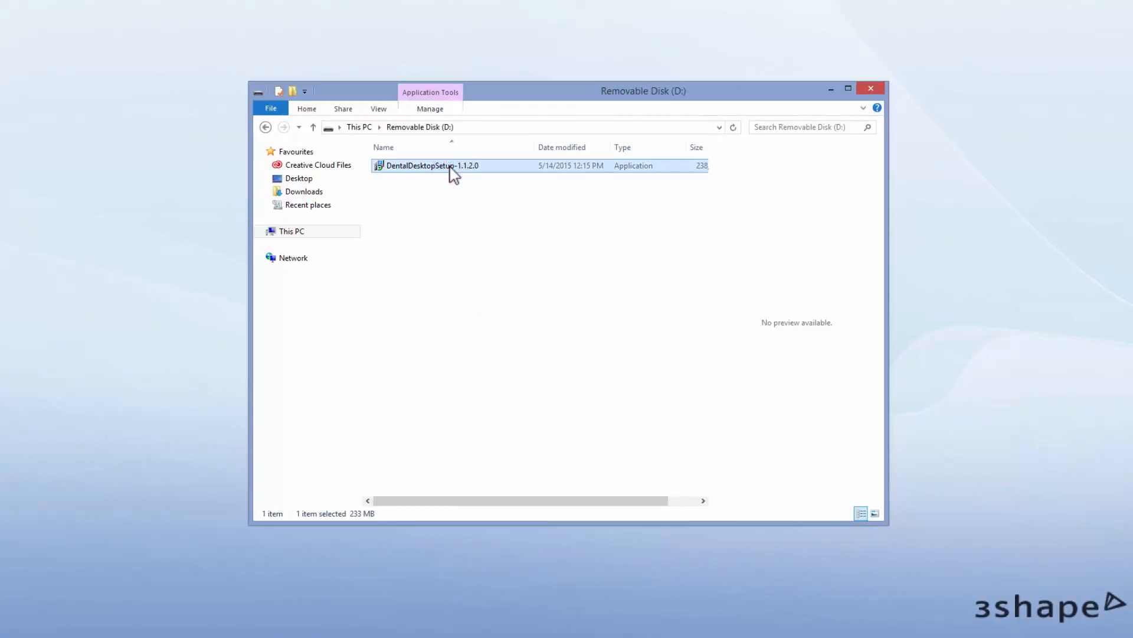
double_click(432, 166)
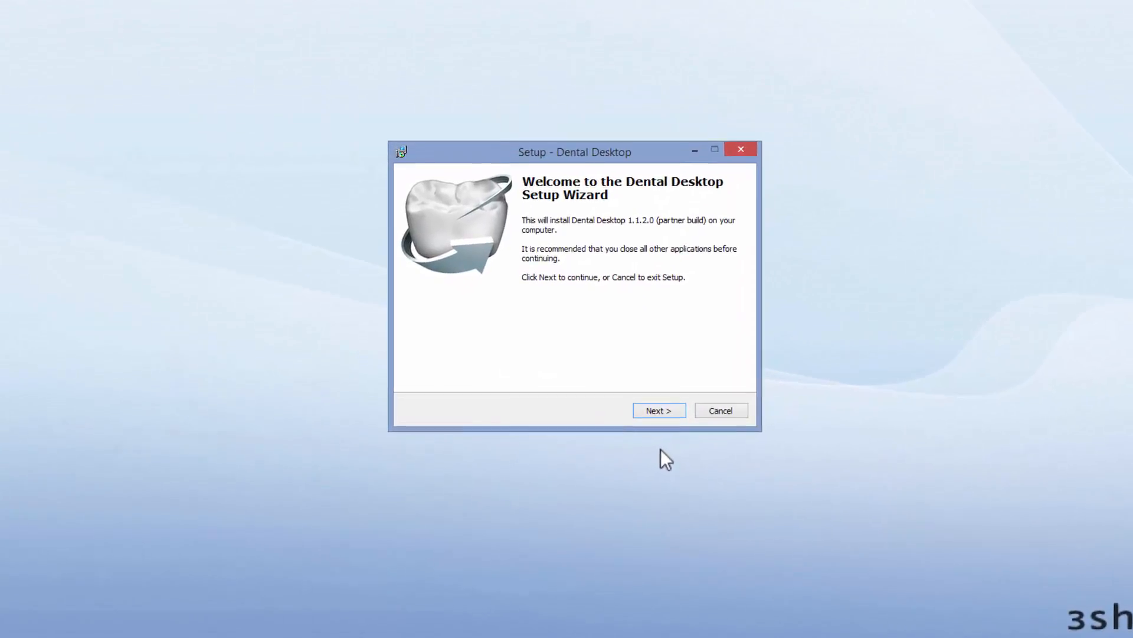
- Complete the wizard with Full installation and finish with 'Start Dental Desktop now' ticked
left_click(658, 410)
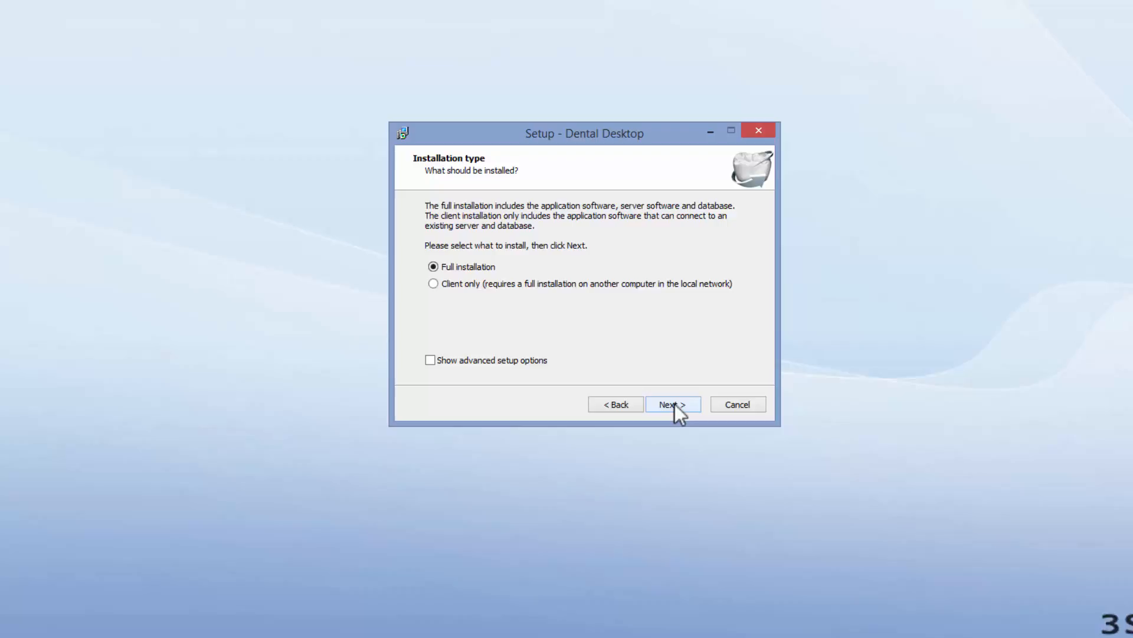
left_click(671, 404)
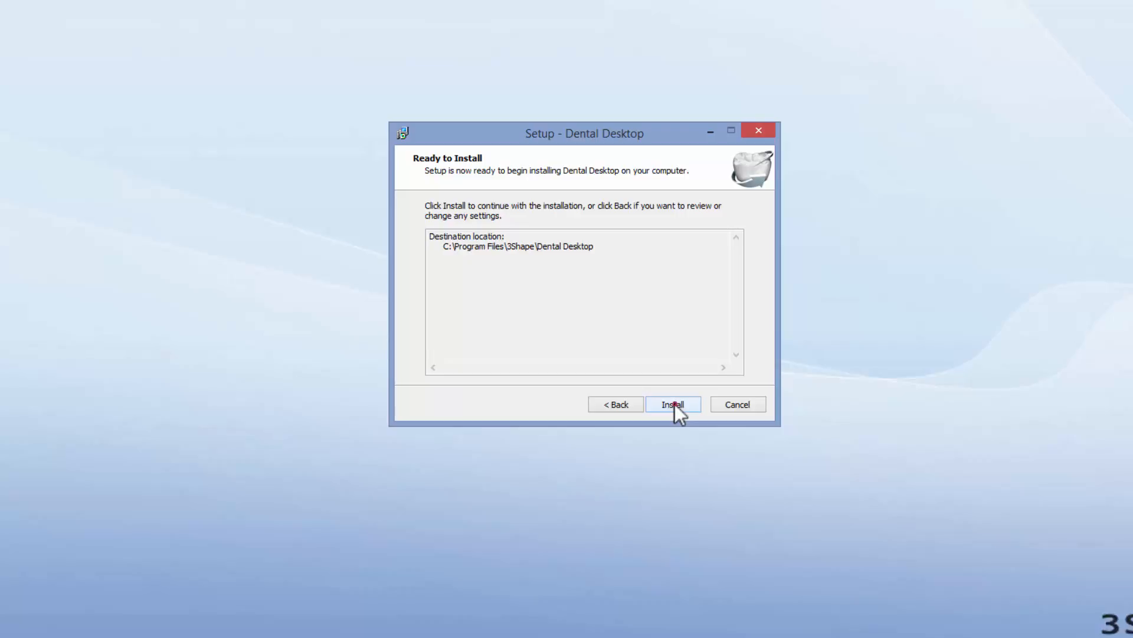
left_click(672, 404)
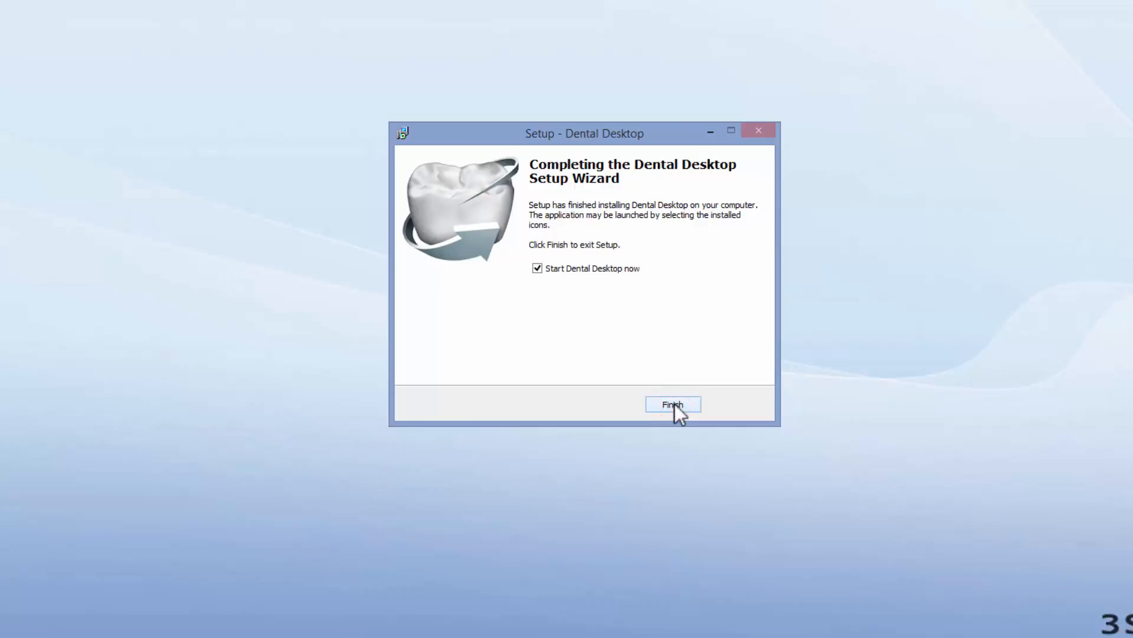
left_click(672, 404)
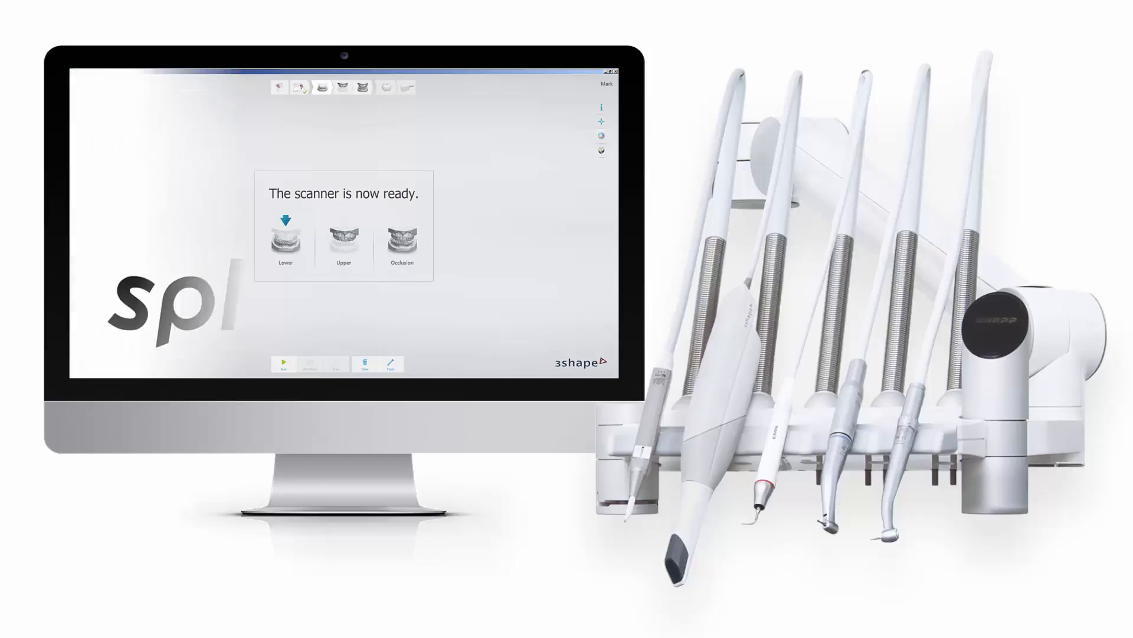
- Start the Splashtop_Streamer.EXE download for Windows from splashtop.com
left_click(766, 44)
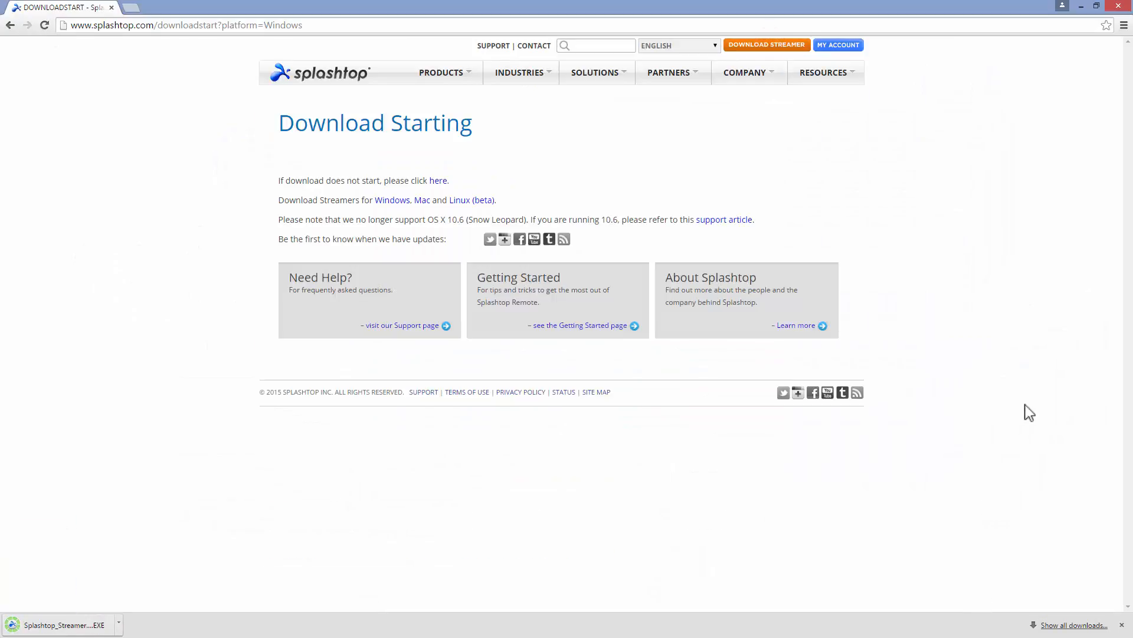
mouse_move(197, 456)
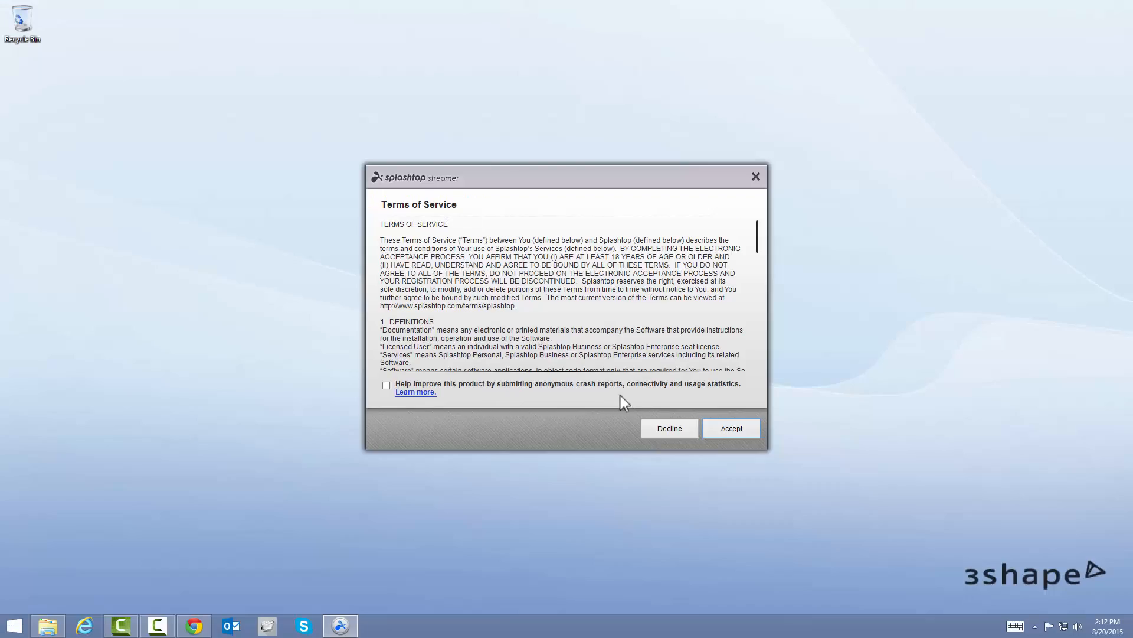
- Accept the Terms of Service and finish installing the Streamer for just myself
left_click(729, 427)
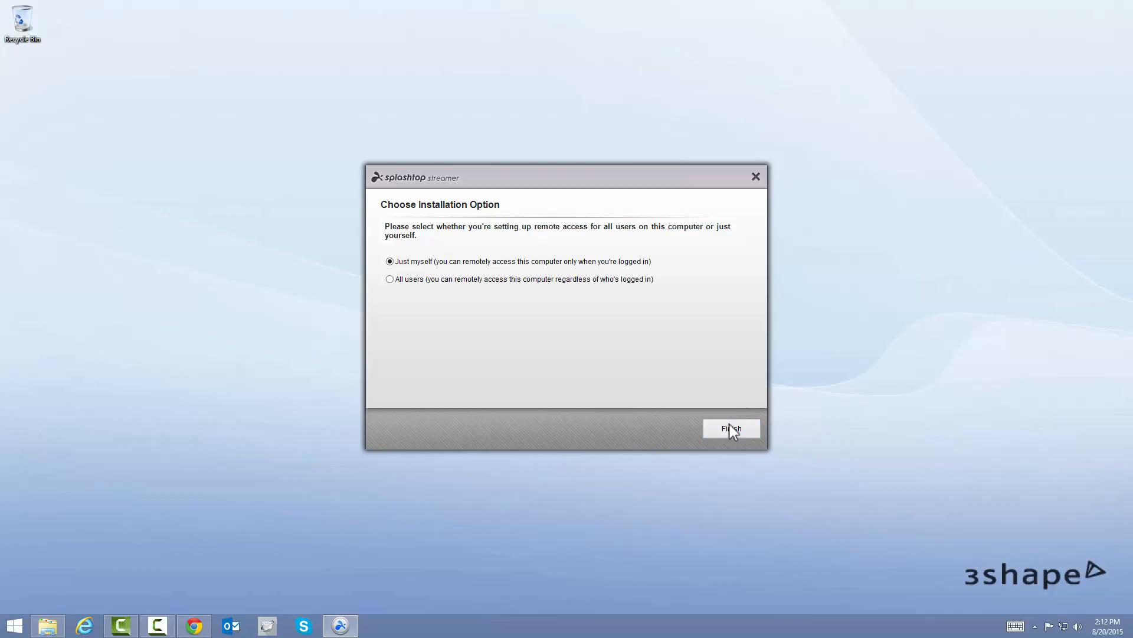
left_click(730, 427)
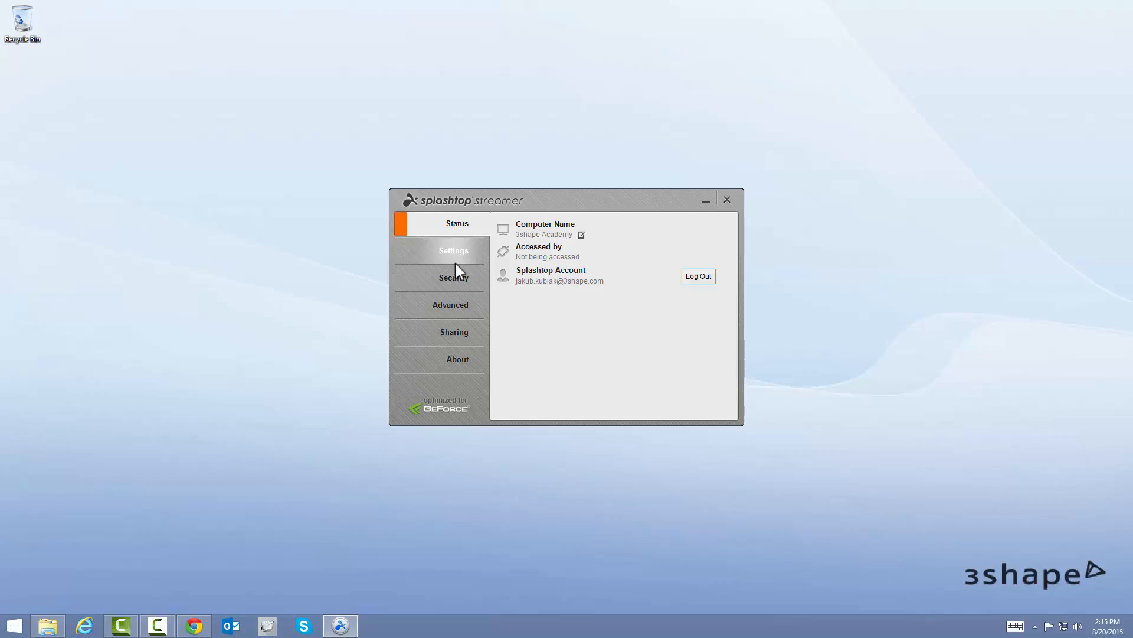
- Enable auto launch at computer startup in the Streamer settings, then view Security
left_click(454, 250)
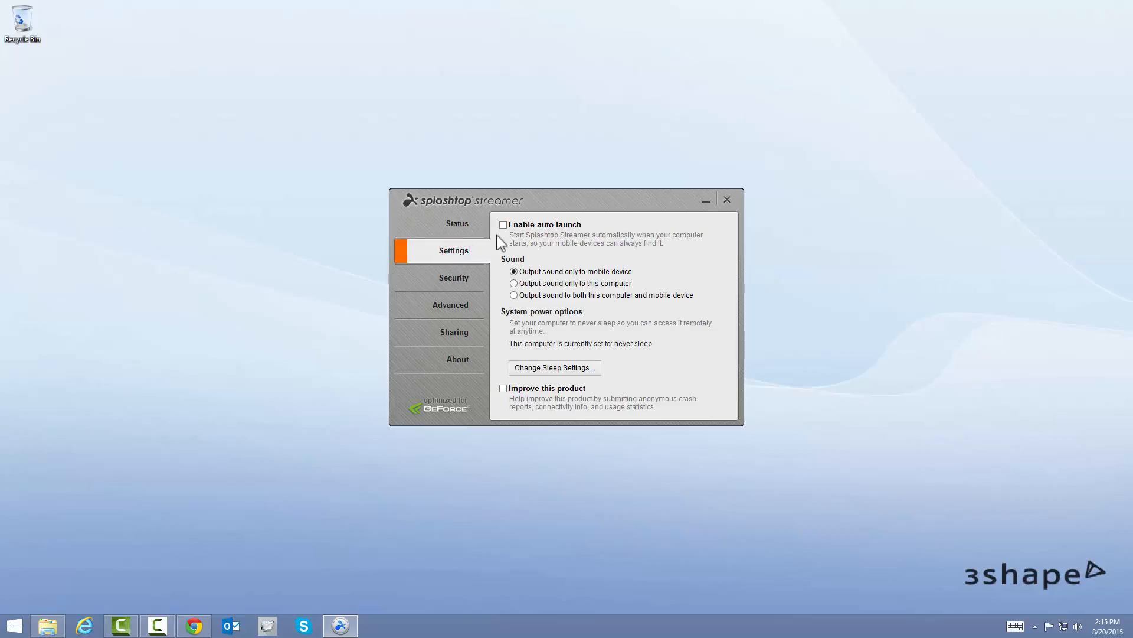
left_click(503, 224)
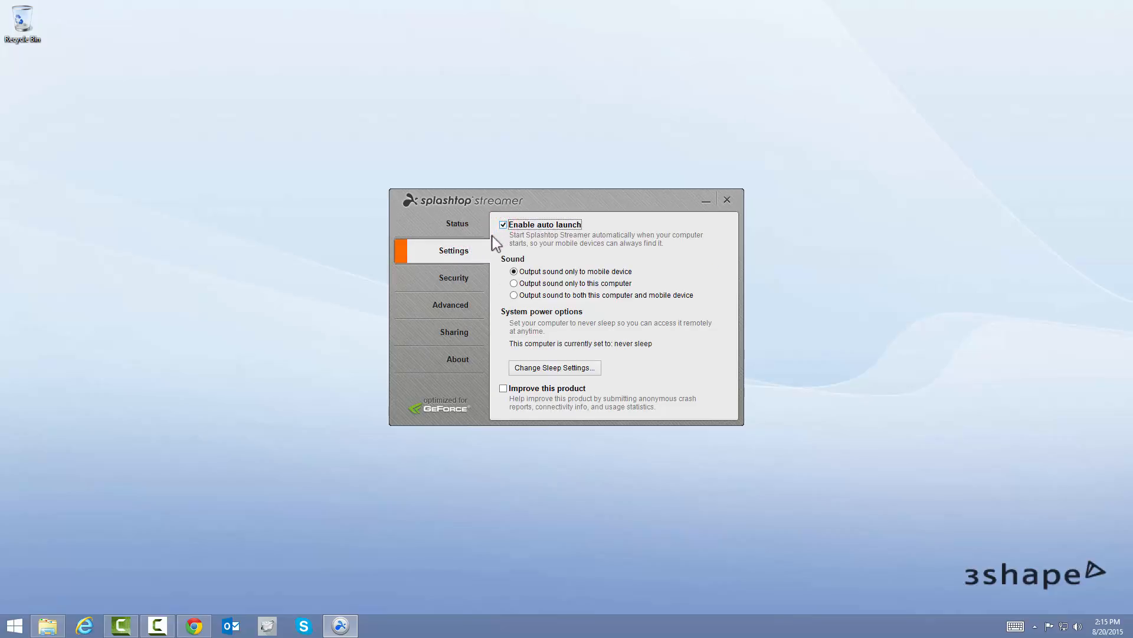
mouse_move(480, 281)
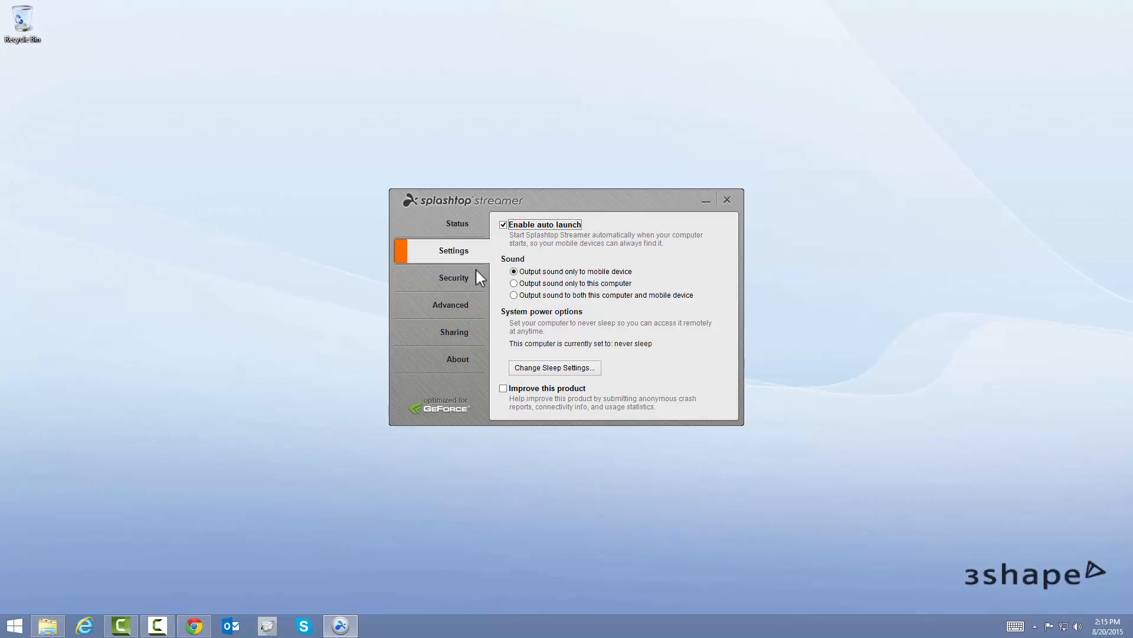
mouse_move(454, 278)
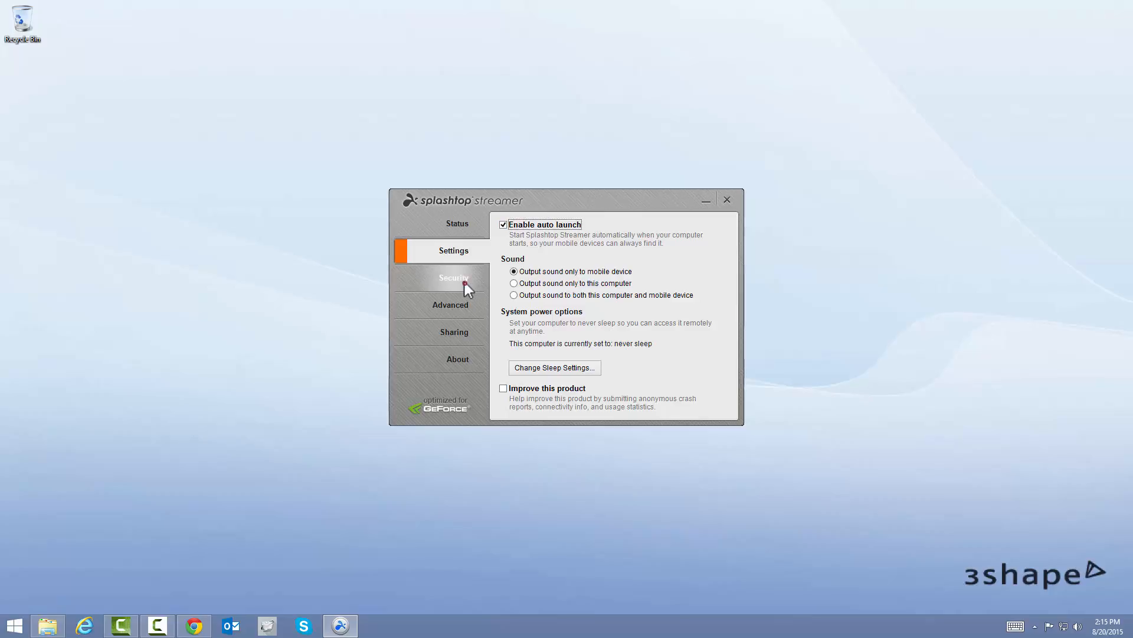
left_click(453, 278)
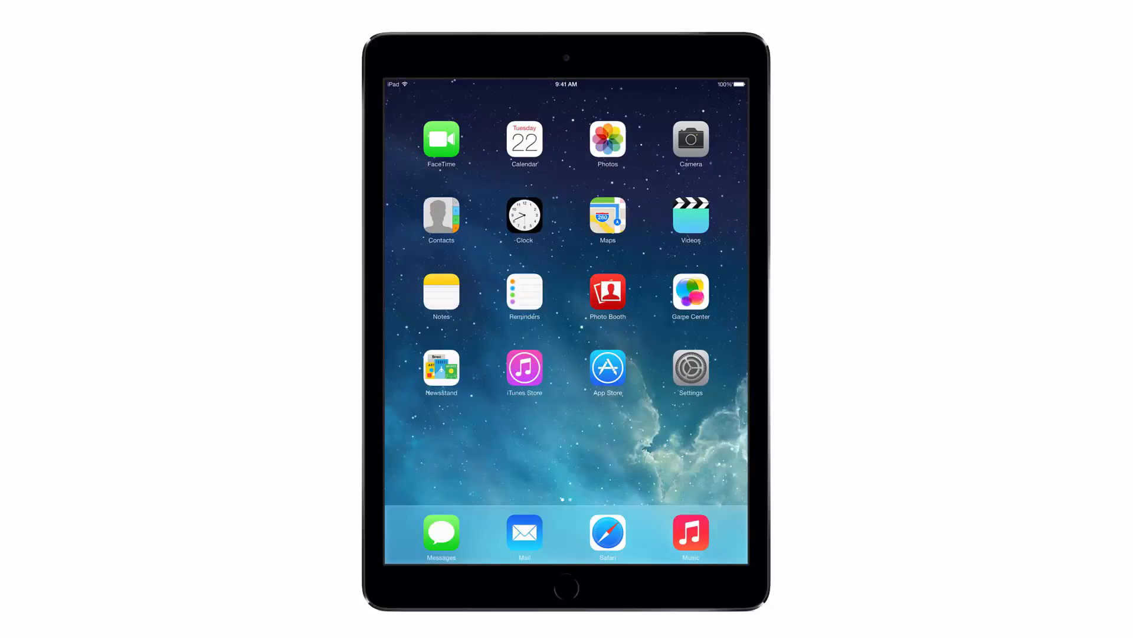
- Search 'splashtop' in the App Store, install Splashtop 2 Remote Desktop - Personal and launch it
left_click(607, 368)
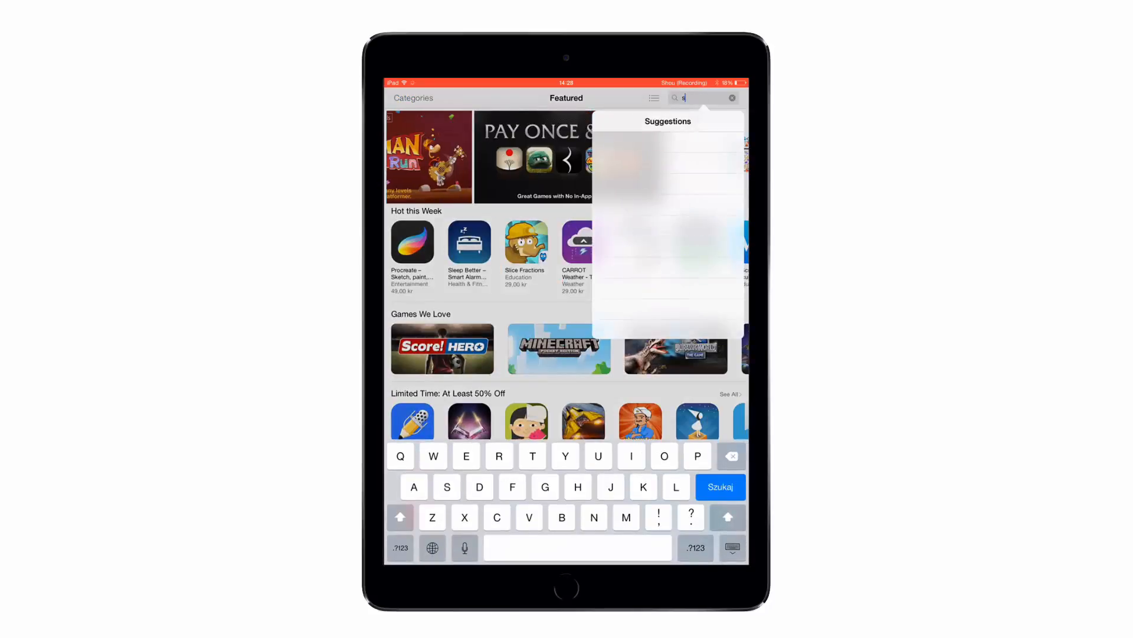
left_click(719, 486)
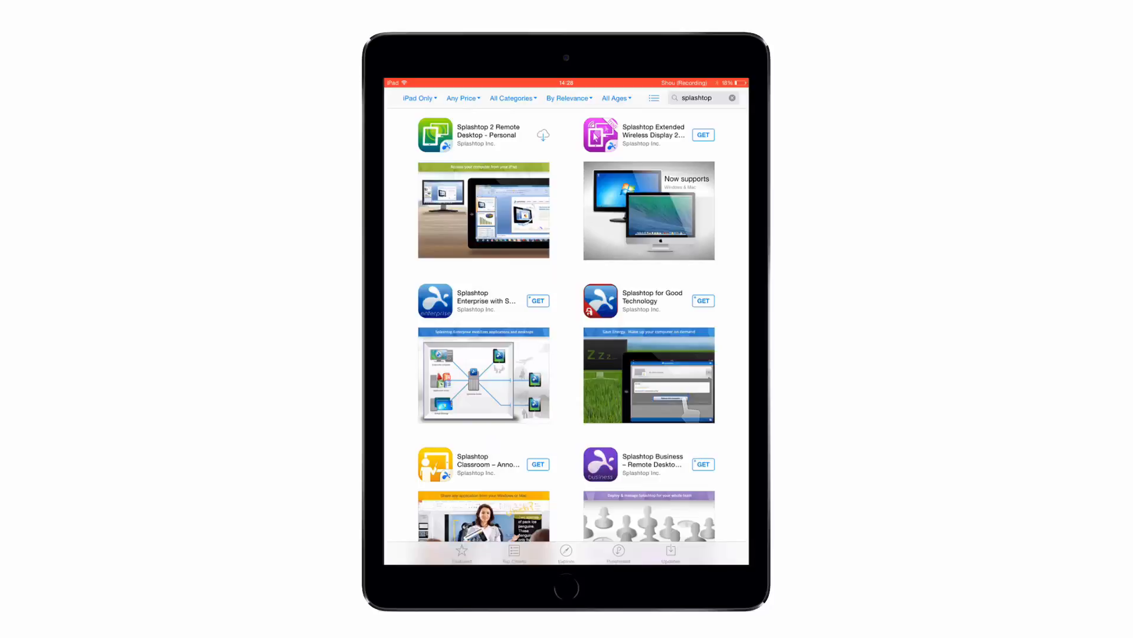
left_click(484, 135)
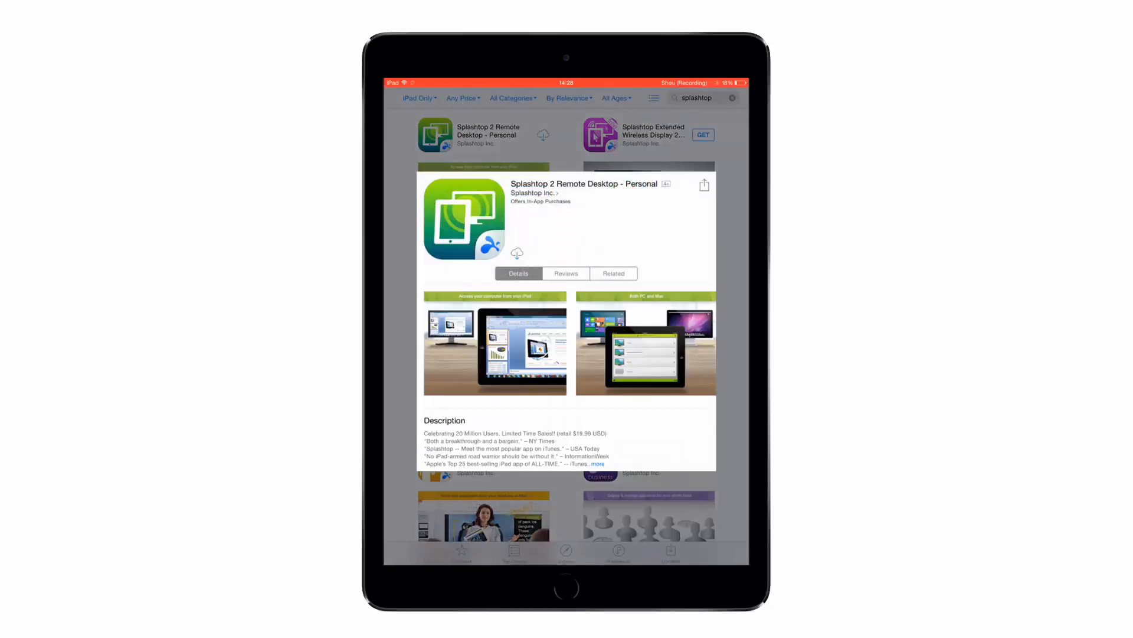
left_click(517, 253)
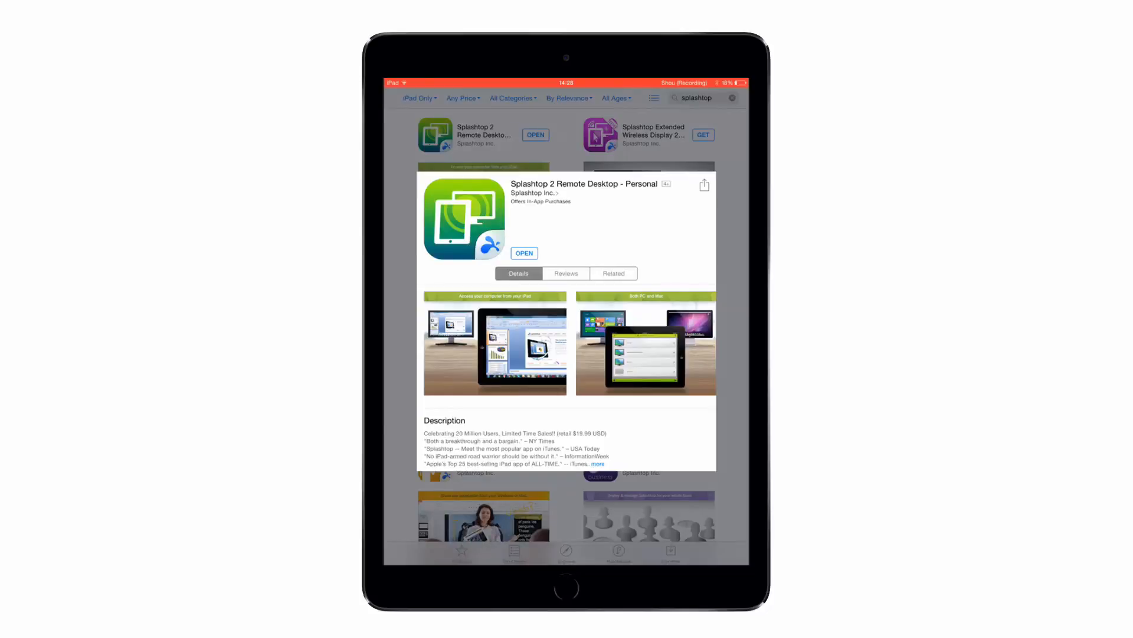
left_click(524, 253)
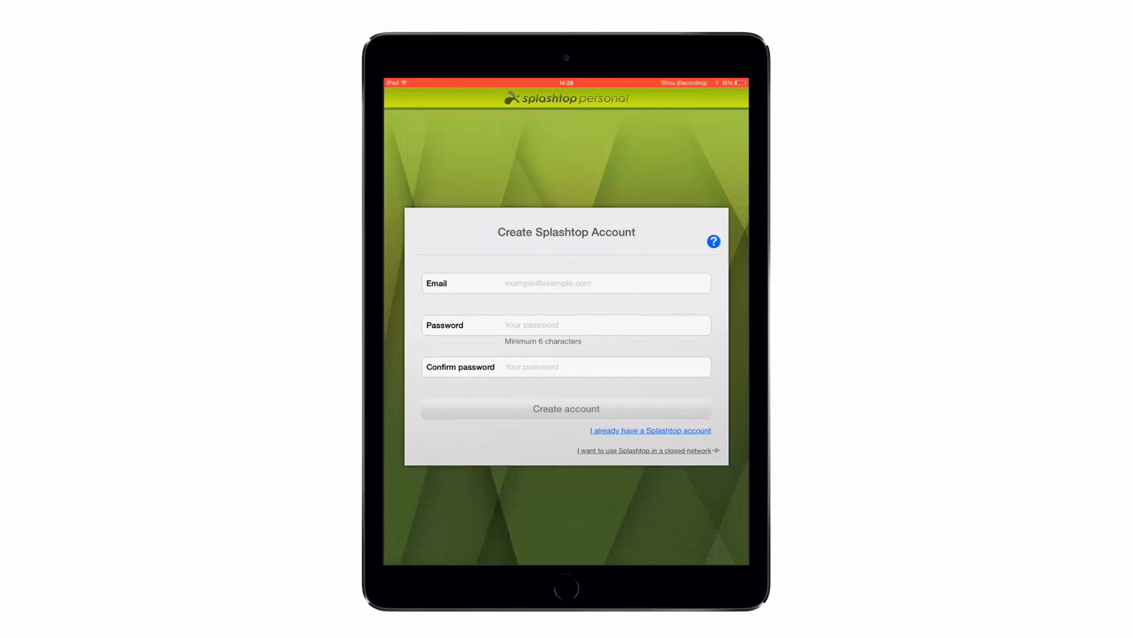
- Choose closed-network use and continue into Local Mode, skipping account creation
left_click(658, 450)
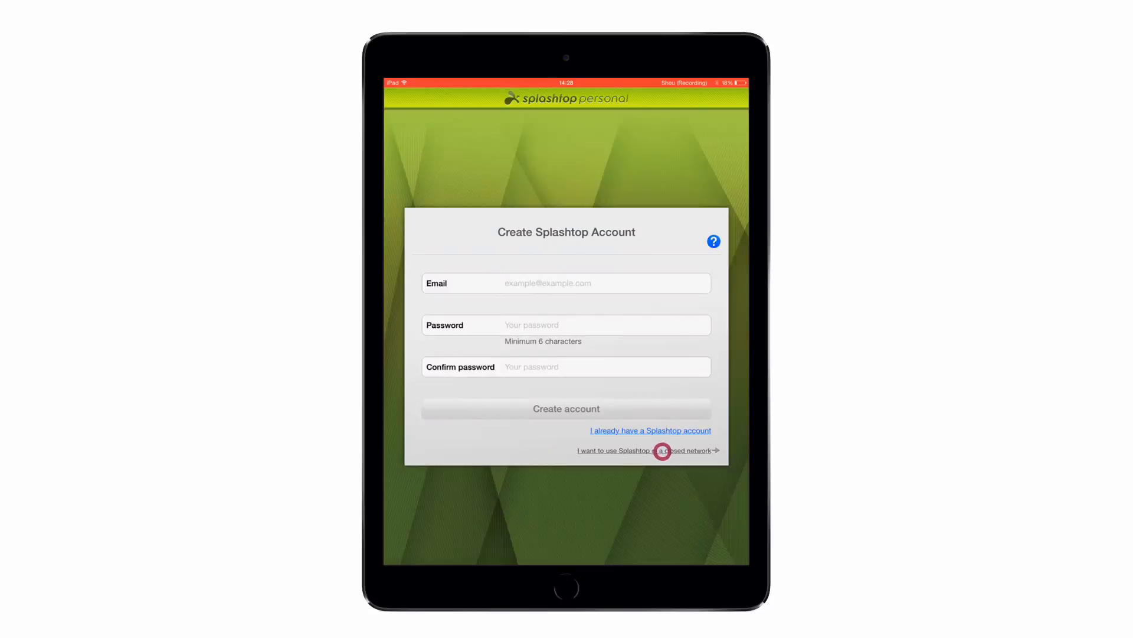
left_click(648, 450)
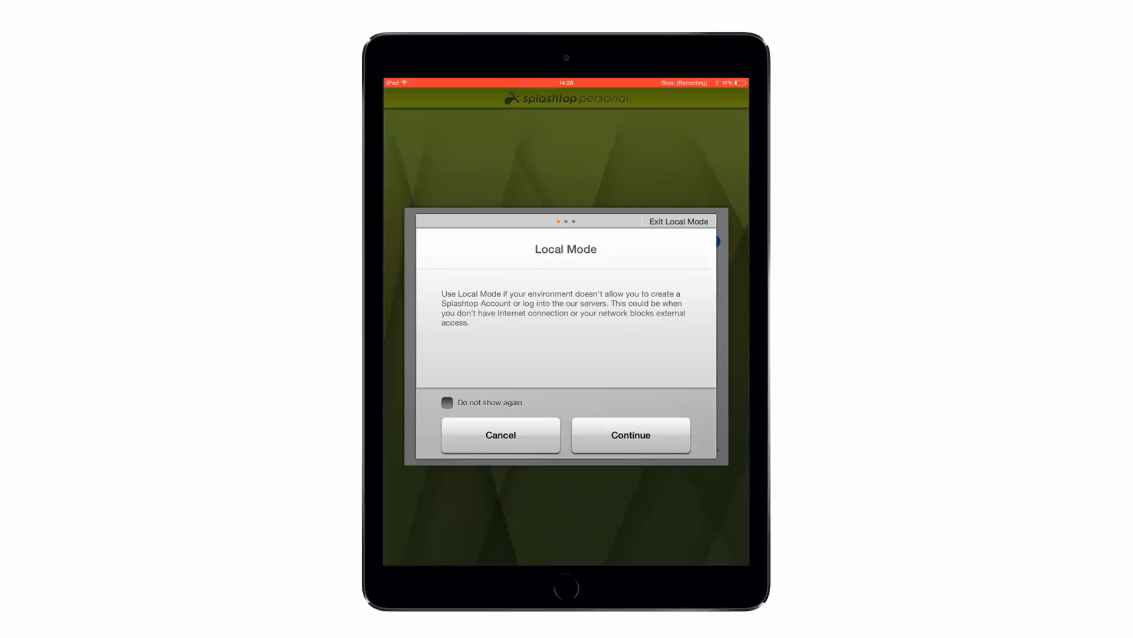
left_click(630, 434)
type("10.")
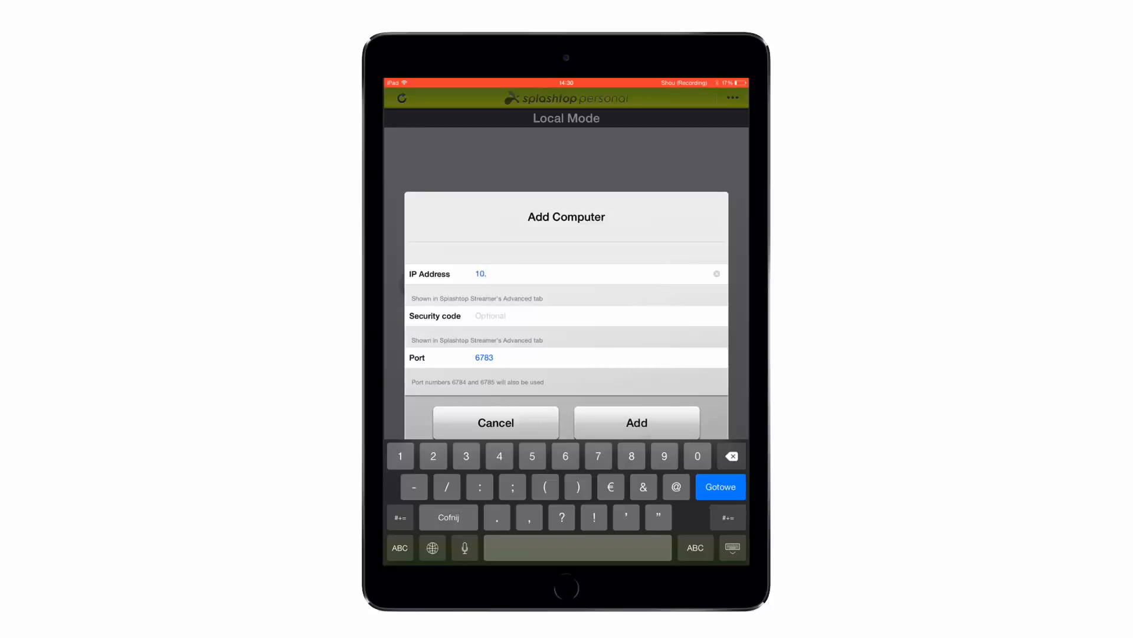
- Add the computer at IP 10.101.40.146 on port 6783 so 3shape Academy is listed
type("101.")
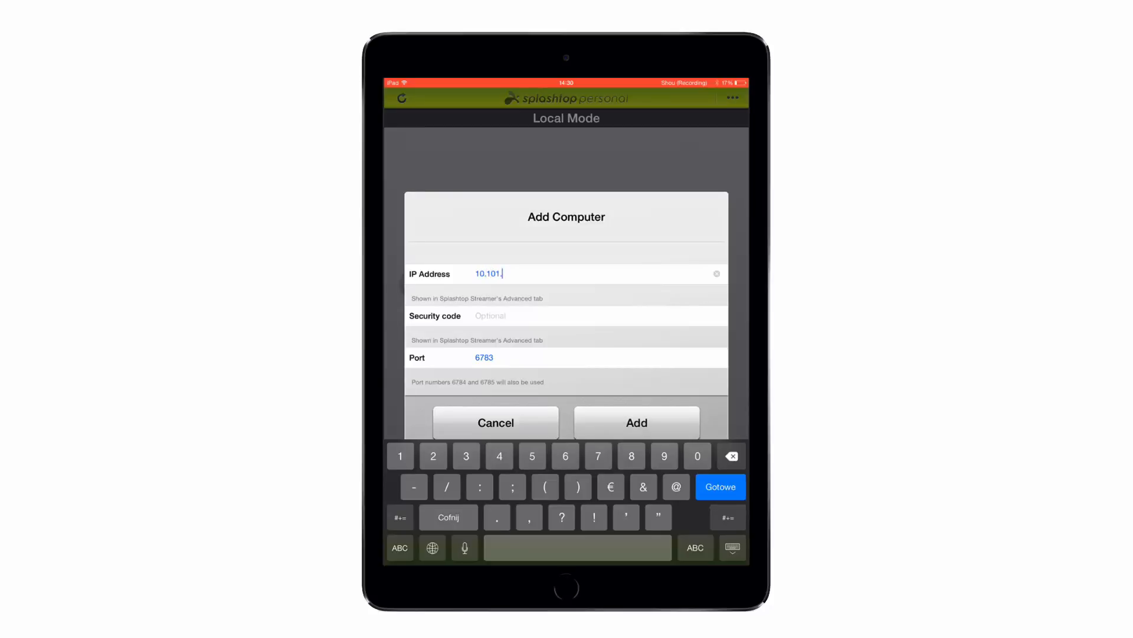
type("40.146")
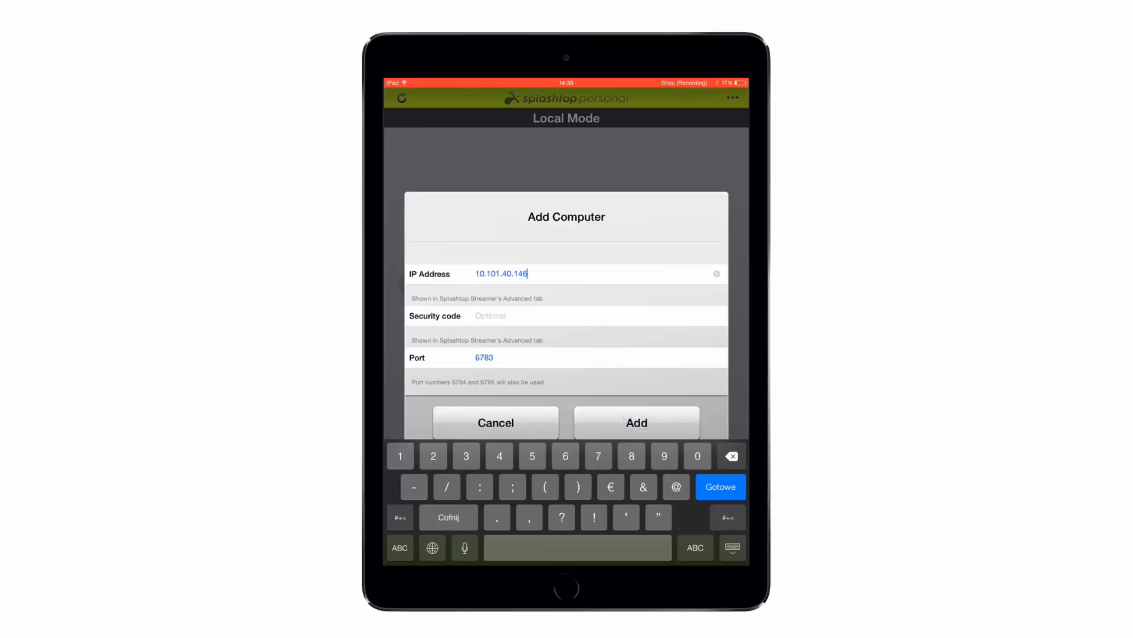
left_click(635, 422)
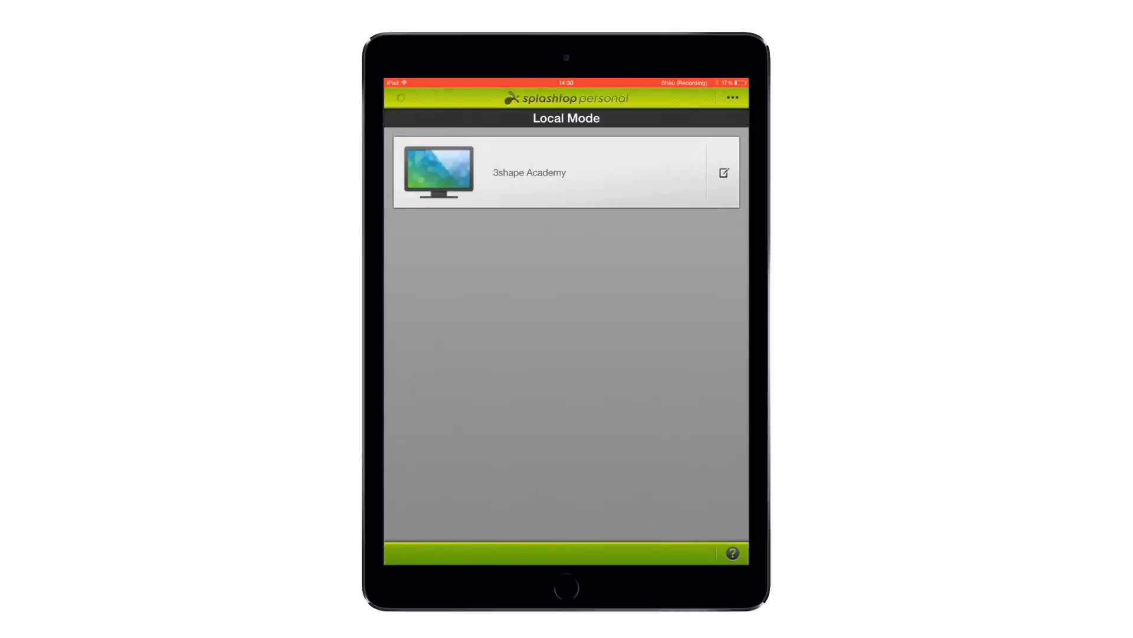